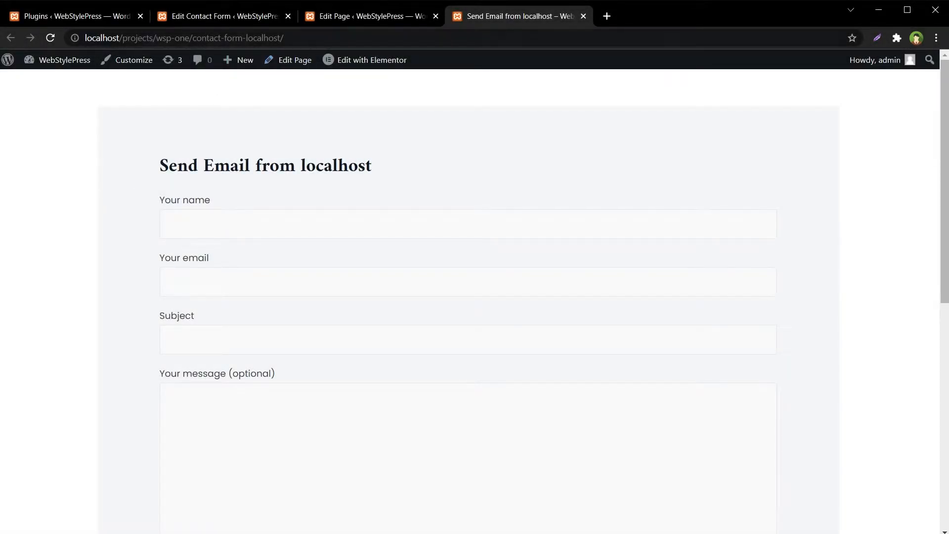
pyautogui.click(182, 38)
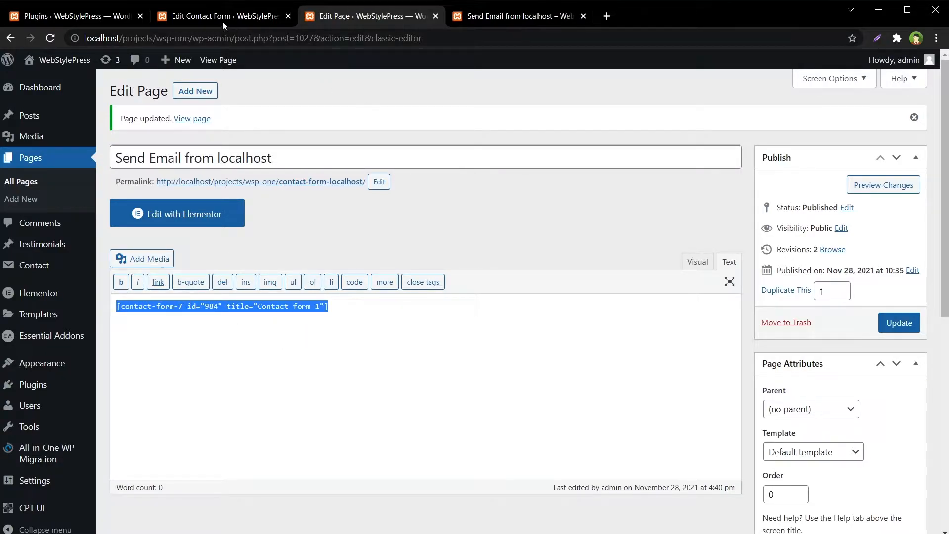
pyautogui.click(225, 15)
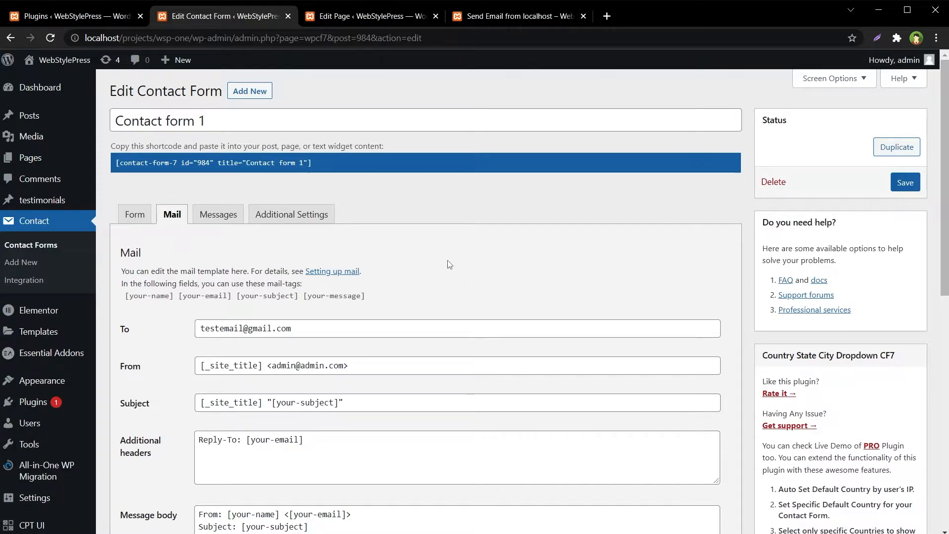
pyautogui.scroll(-3)
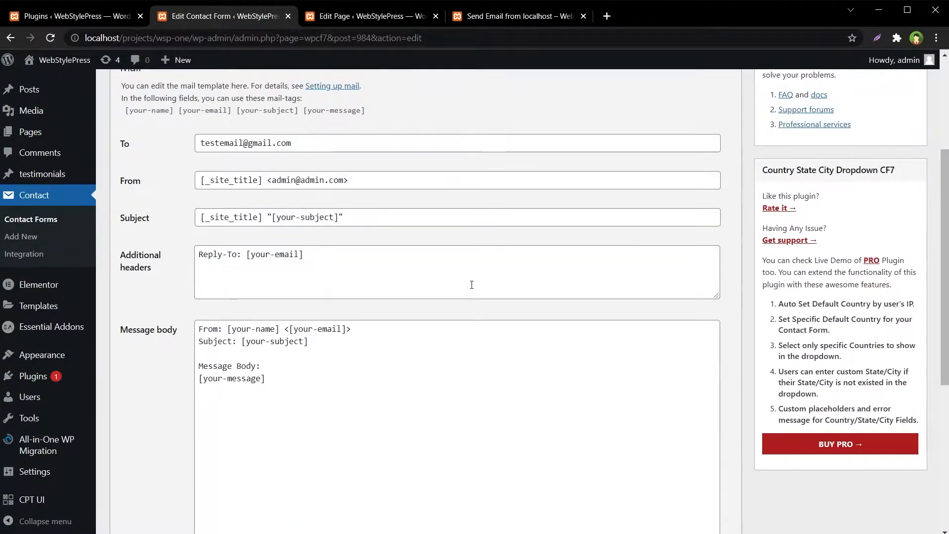
pyautogui.scroll(3)
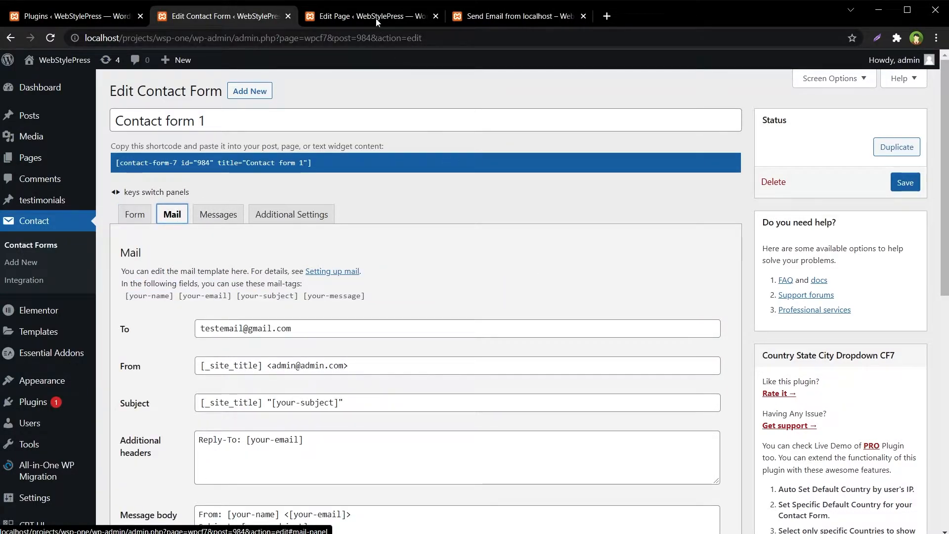
# Submit the live form with name, testemail@tes, subject 'test' and 'test message', which fails to send
pyautogui.click(517, 15)
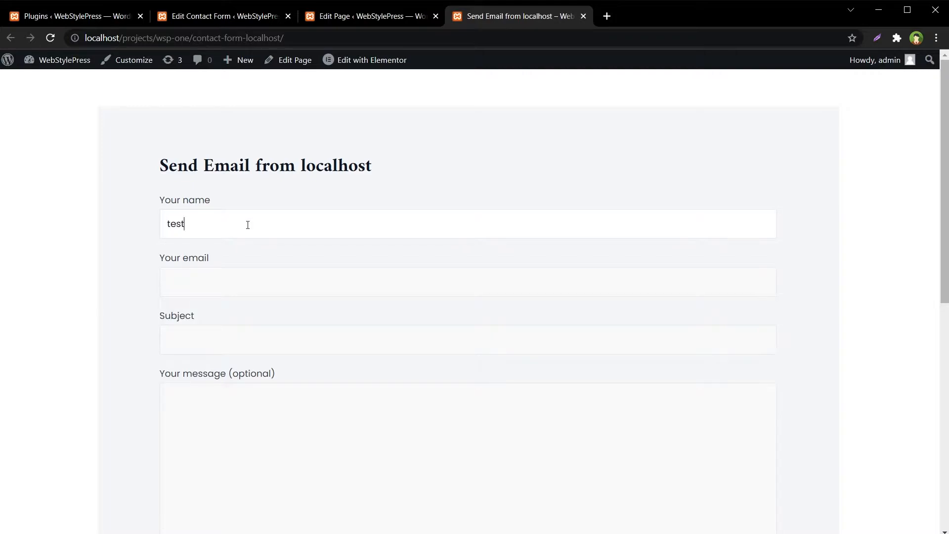
pyautogui.write('name')
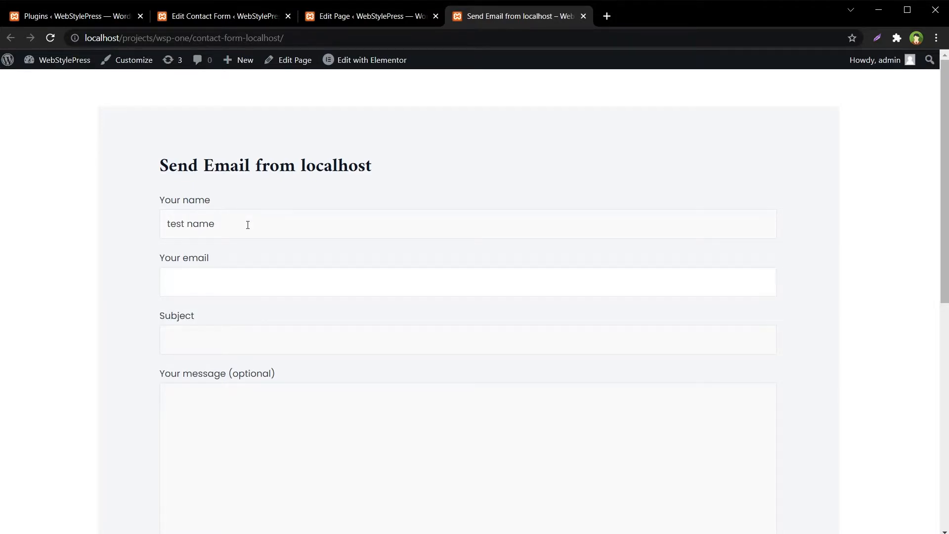
pyautogui.write('testemail@testserver.co')
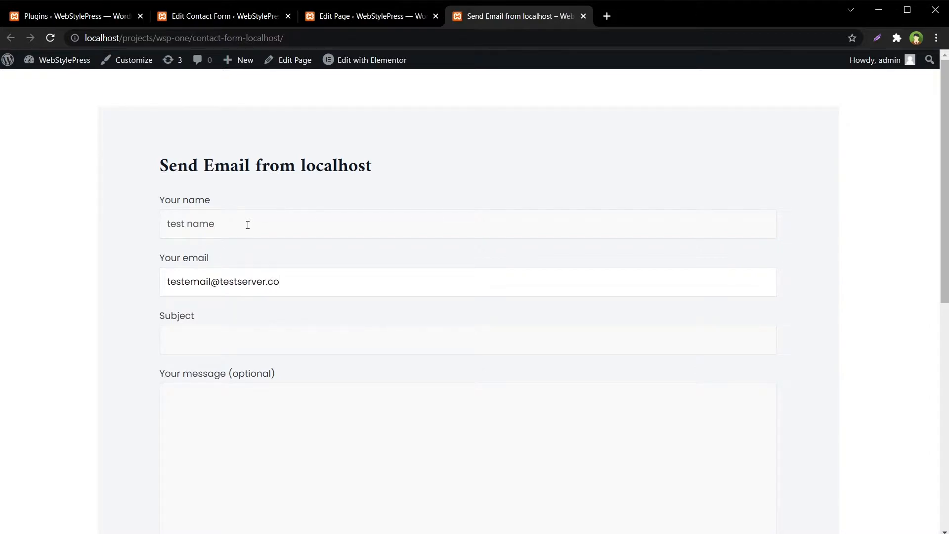
pyautogui.write('test subjec')
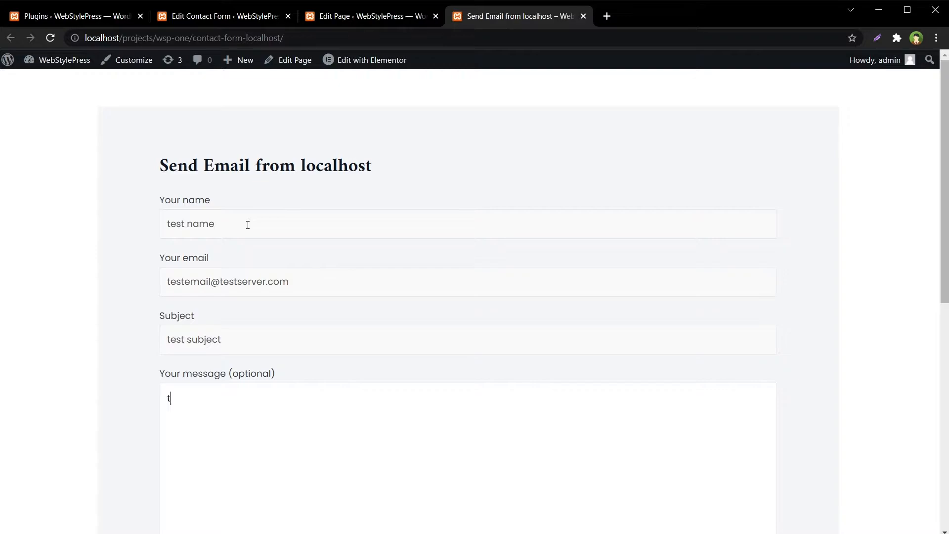
pyautogui.write('test message')
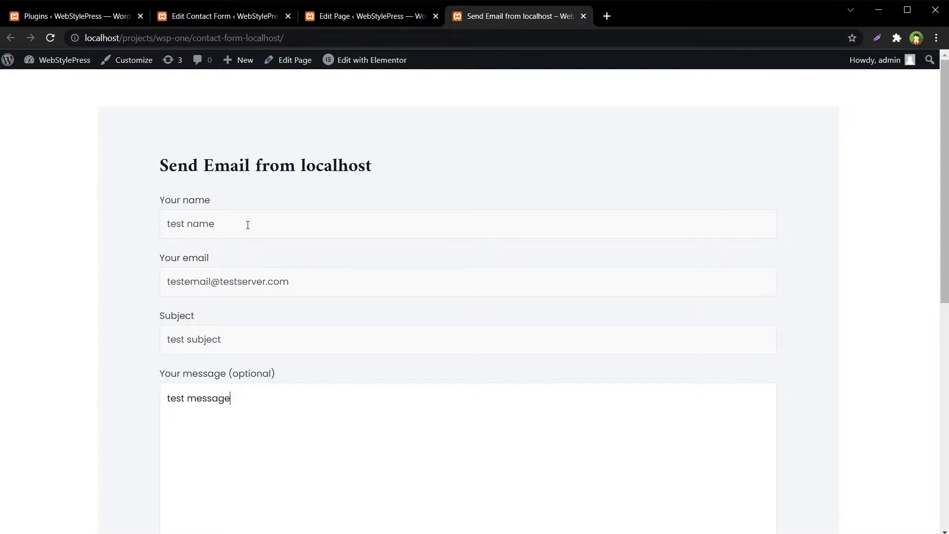
pyautogui.scroll(-3)
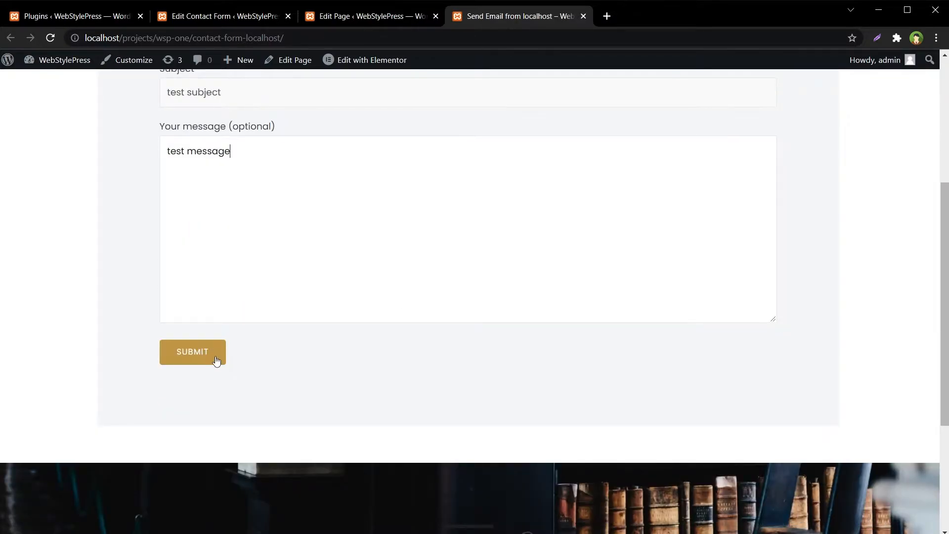
pyautogui.click(191, 352)
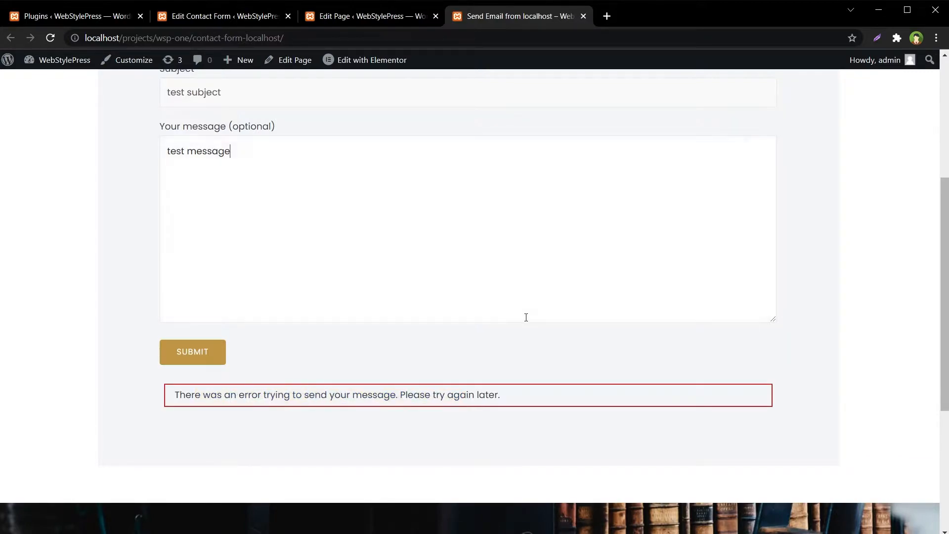
pyautogui.scroll(3)
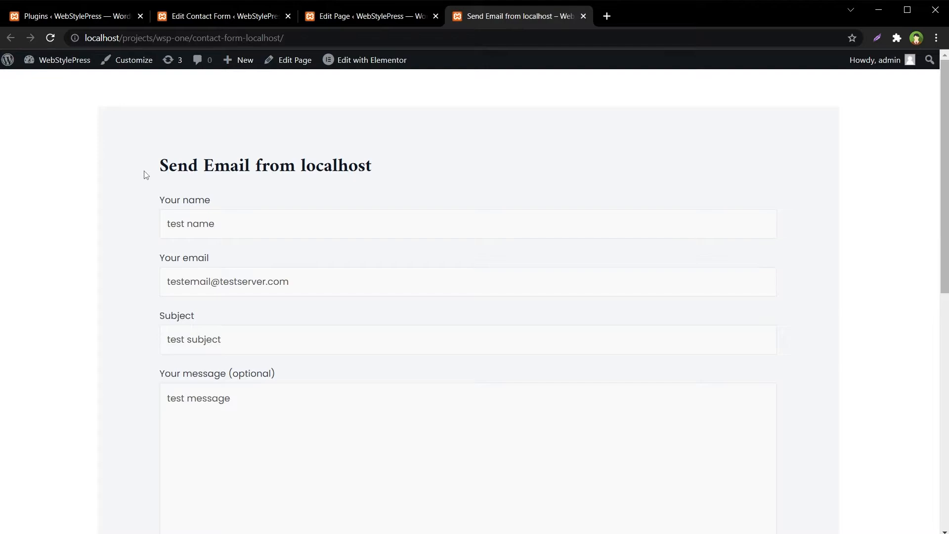
pyautogui.moveTo(153, 187)
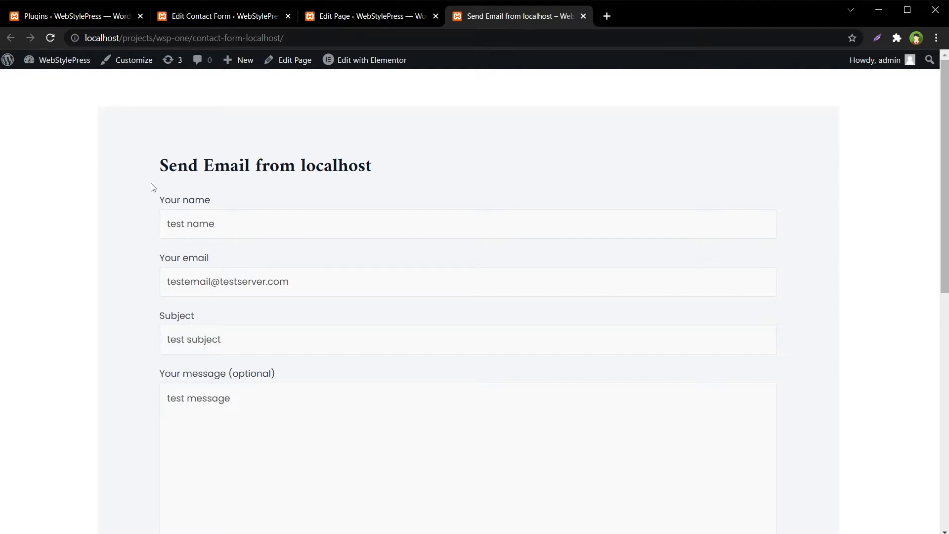
pyautogui.moveTo(145, 179)
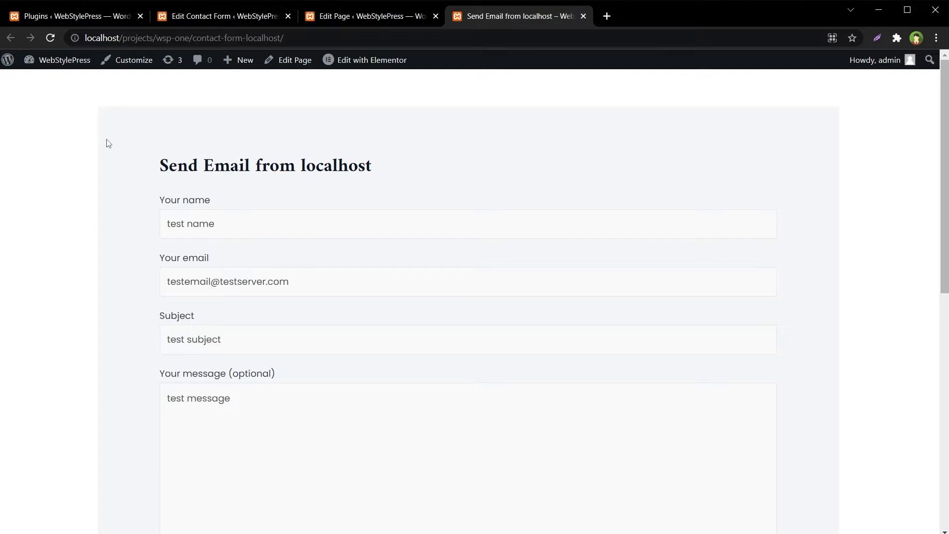
pyautogui.moveTo(422, 522)
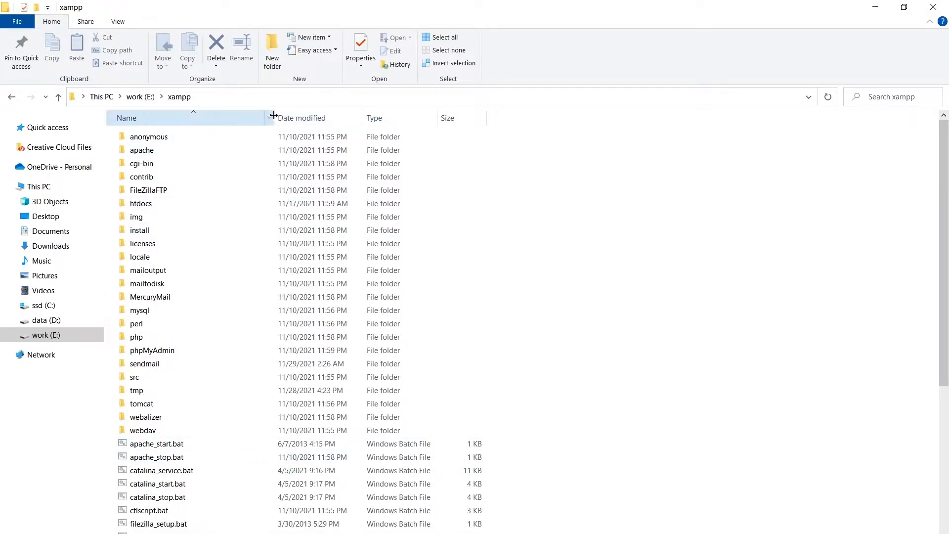
# Open E:\xampp\php and load its php.ini file in the text editor
pyautogui.click(424, 96)
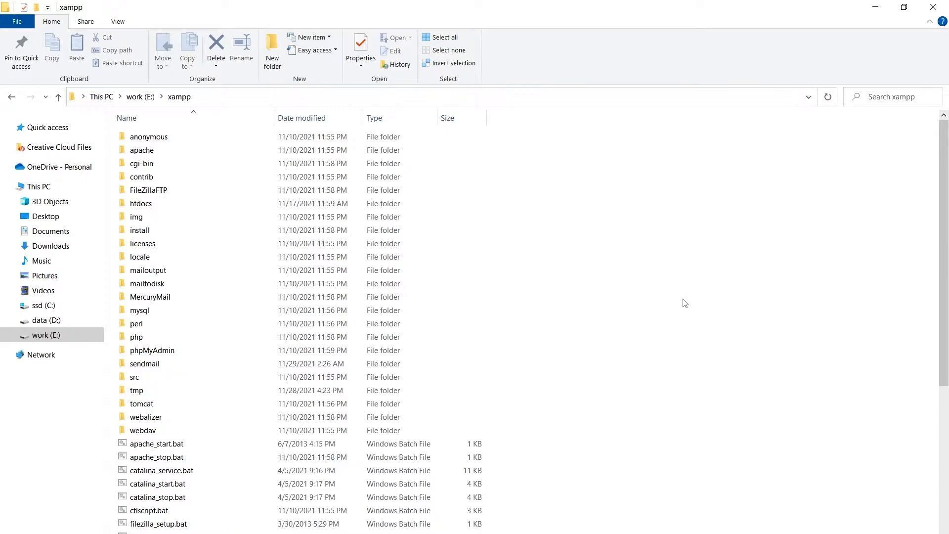
pyautogui.click(137, 337)
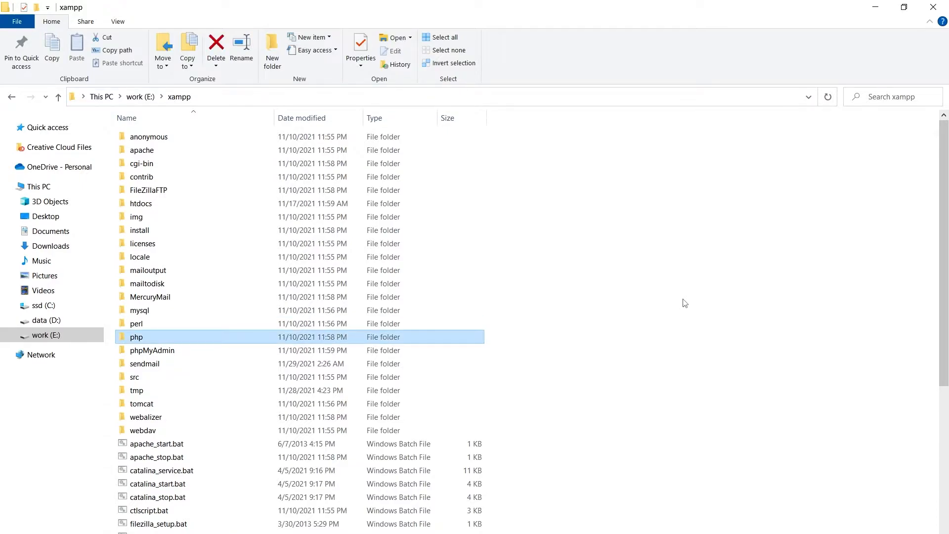
pyautogui.doubleClick(136, 336)
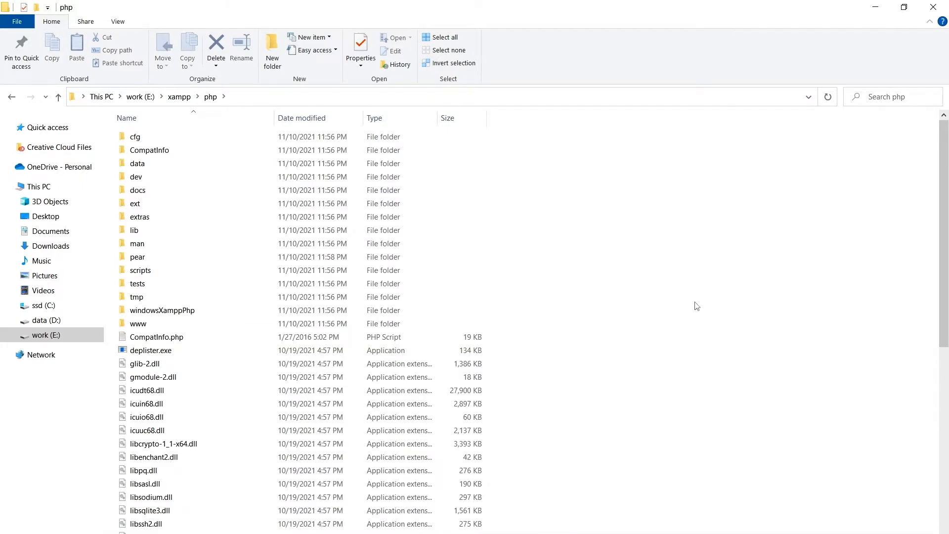
pyautogui.click(141, 339)
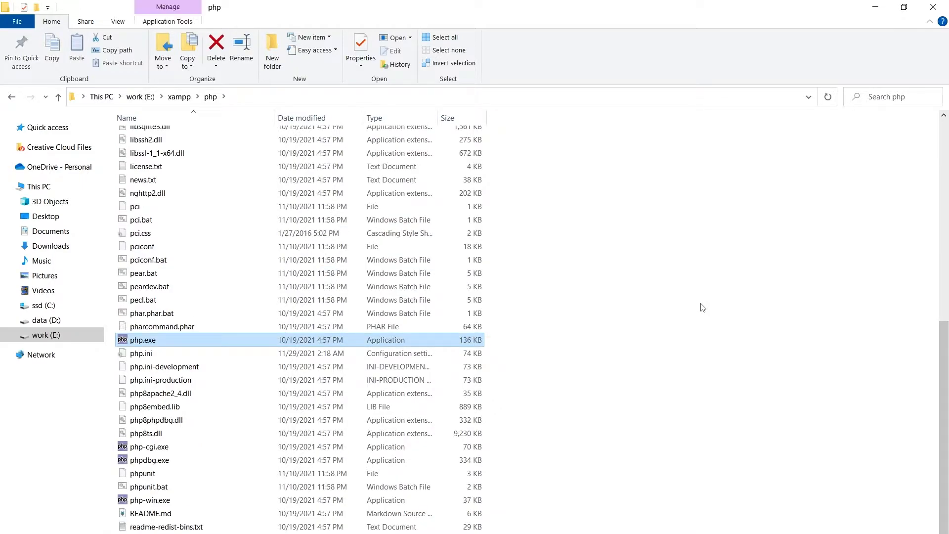
pyautogui.click(141, 353)
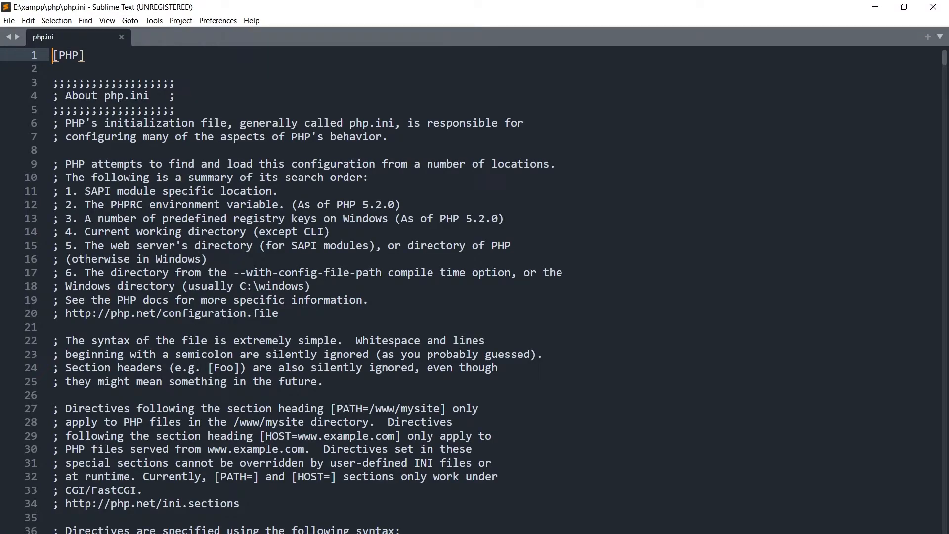
pyautogui.scroll(-3)
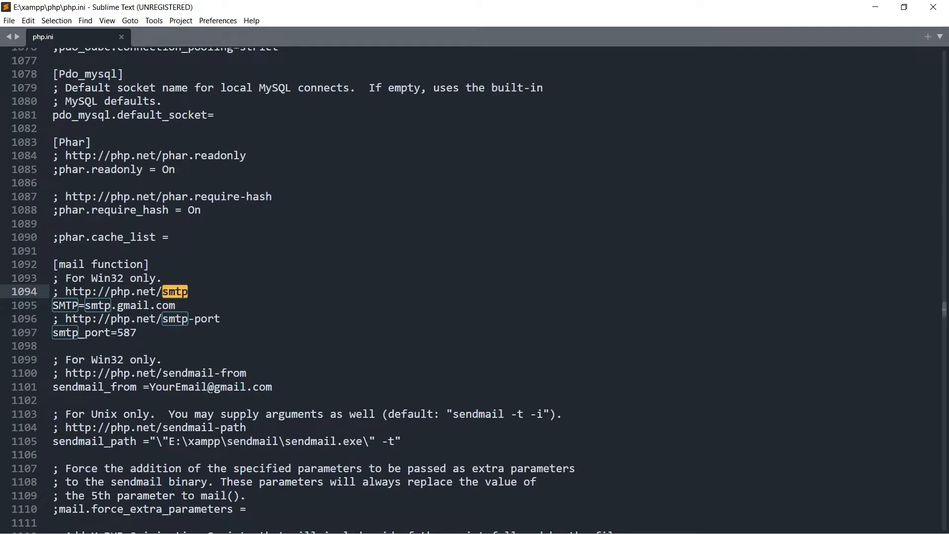
pyautogui.click(177, 305)
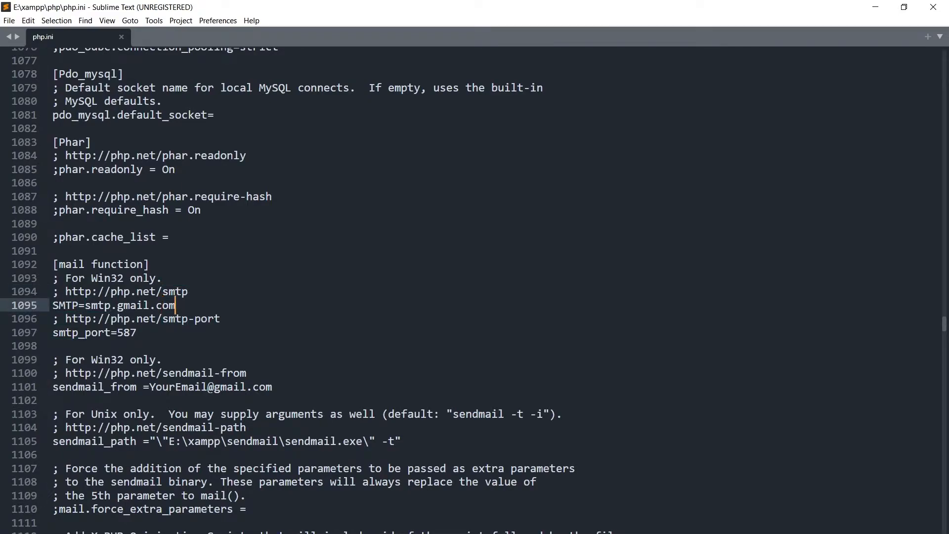
pyautogui.doubleClick(98, 305)
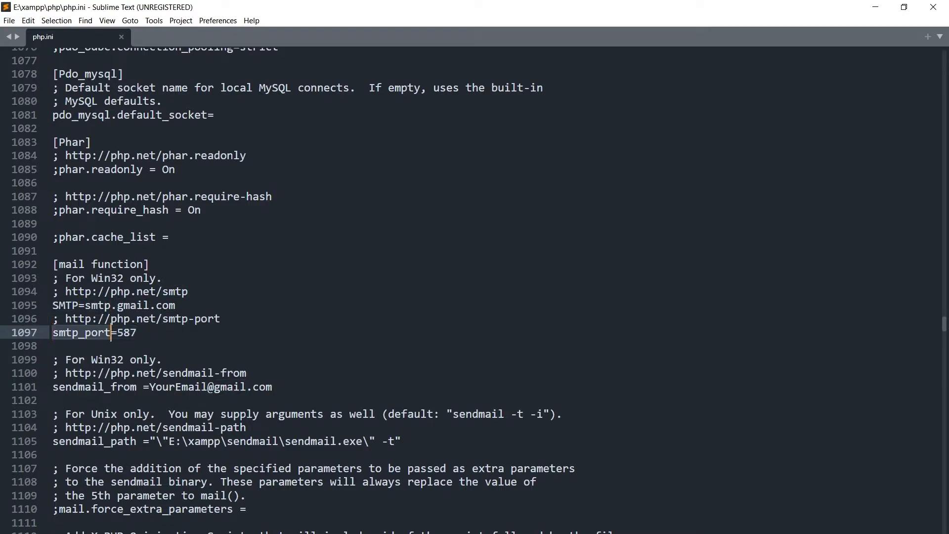
pyautogui.click(136, 332)
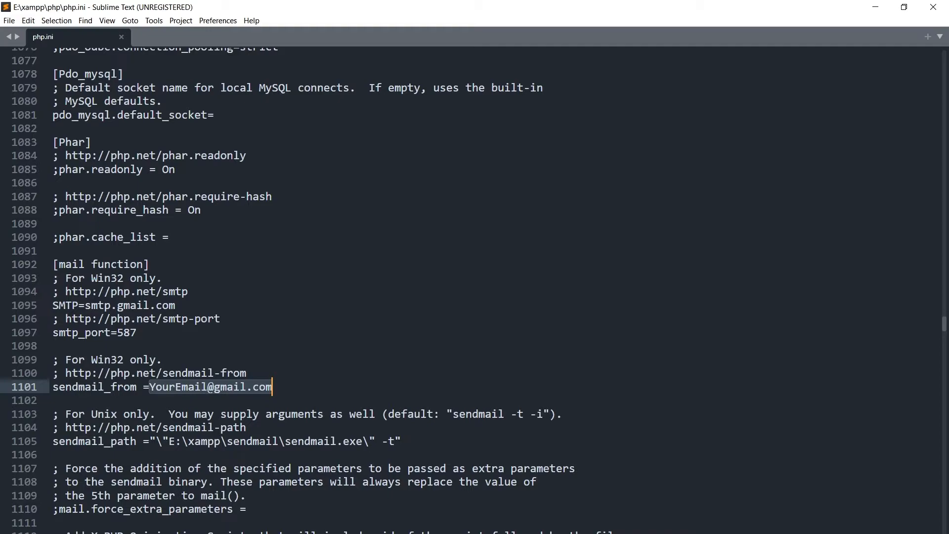
pyautogui.click(55, 441)
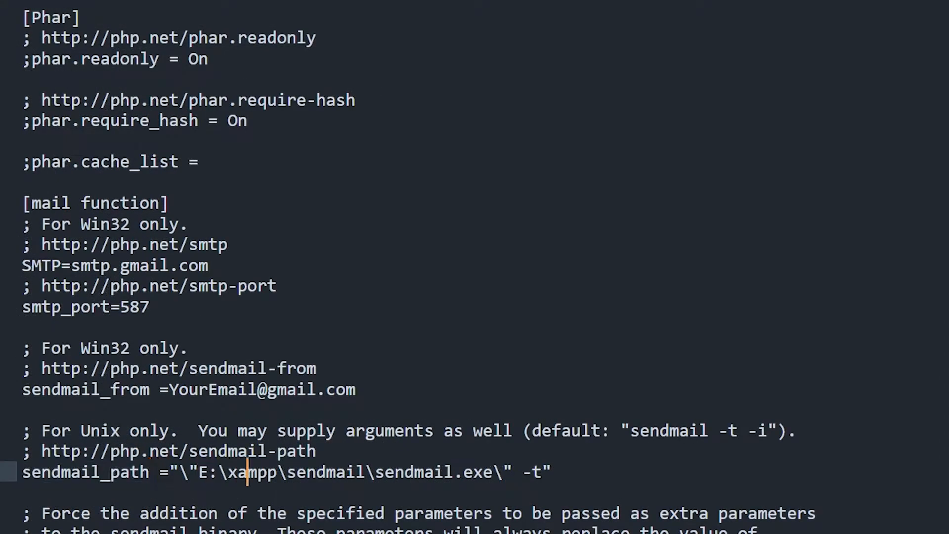
pyautogui.doubleClick(413, 473)
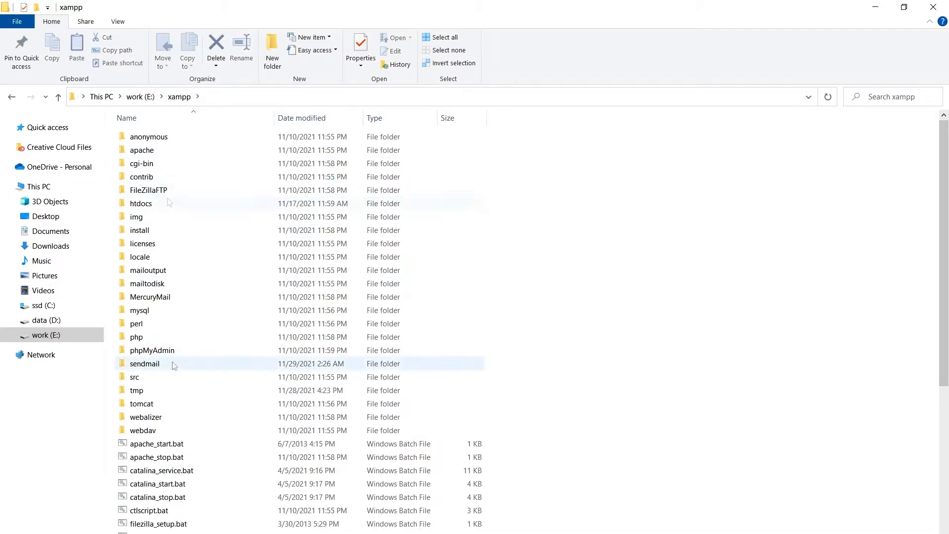
# Enter xampp's sendmail folder, note sendmail.exe, and load sendmail.ini in Sublime Text
pyautogui.doubleClick(144, 362)
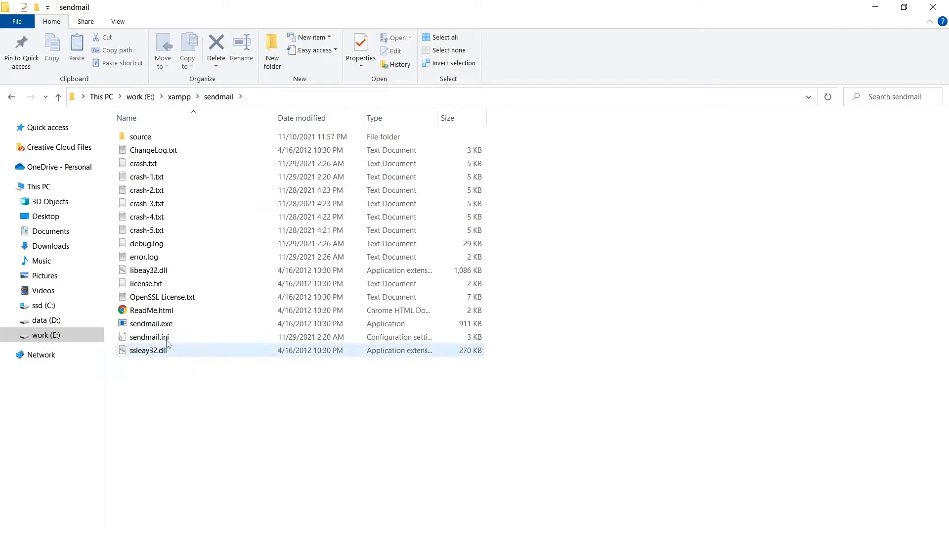
pyautogui.click(150, 323)
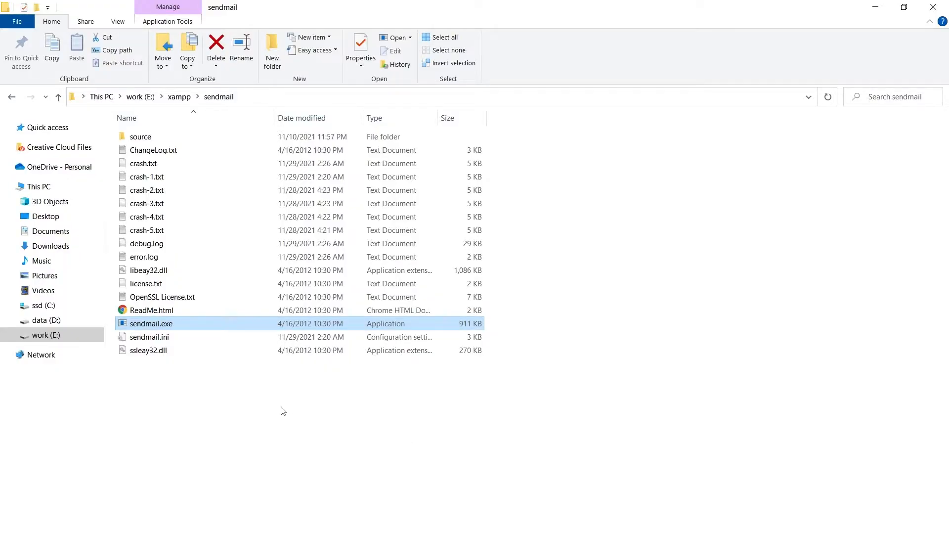
pyautogui.click(149, 337)
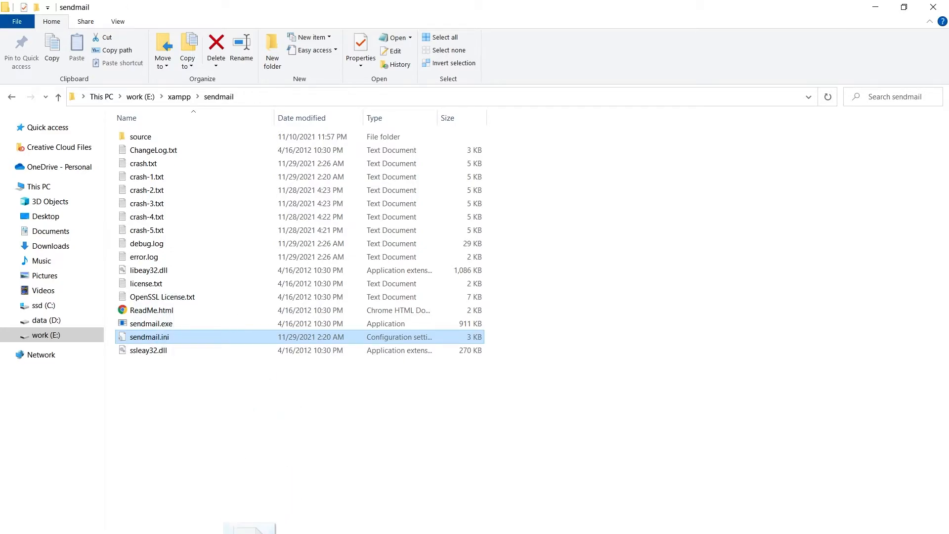
pyautogui.doubleClick(149, 336)
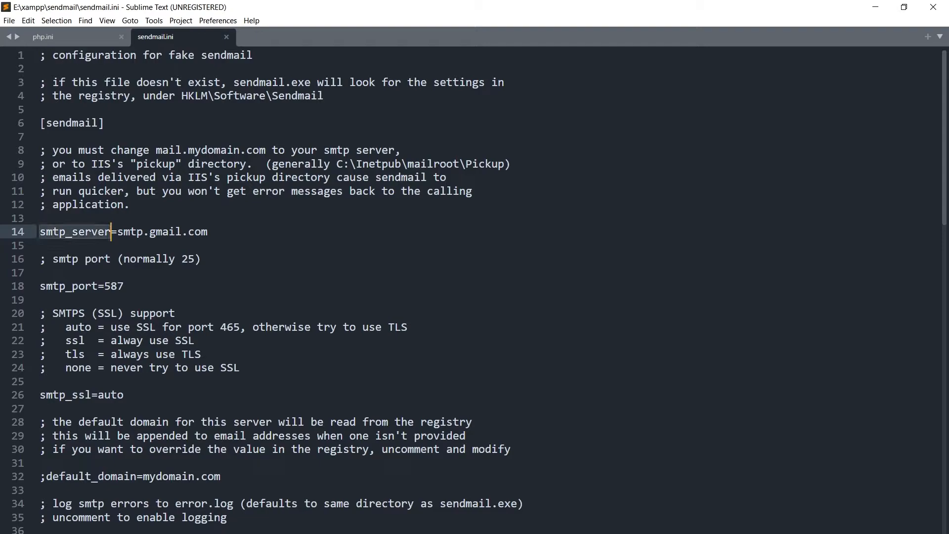
pyautogui.doubleClick(129, 231)
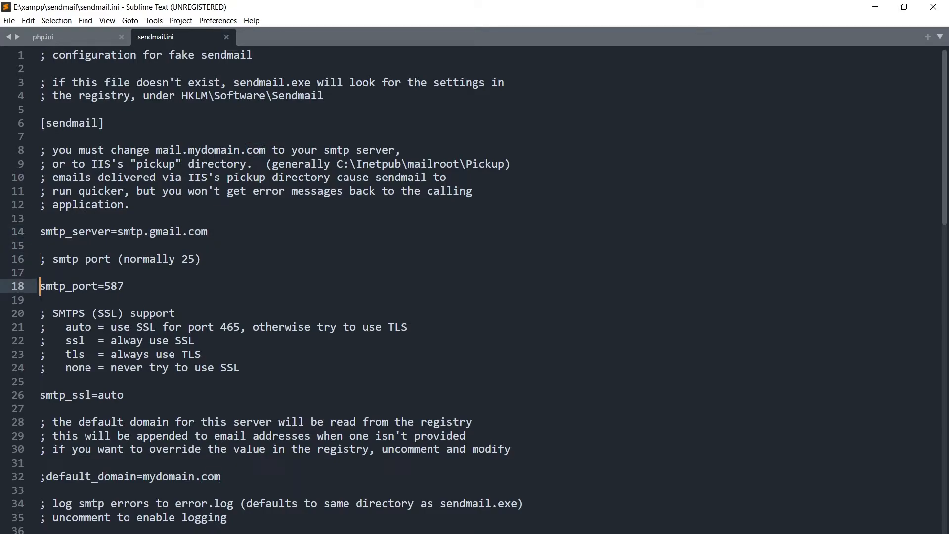
pyautogui.click(106, 285)
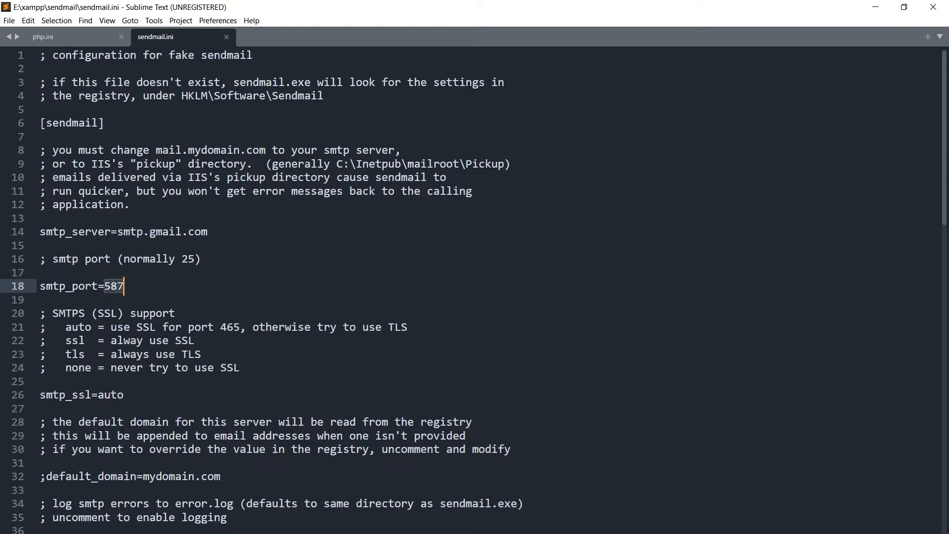
pyautogui.scroll(-3)
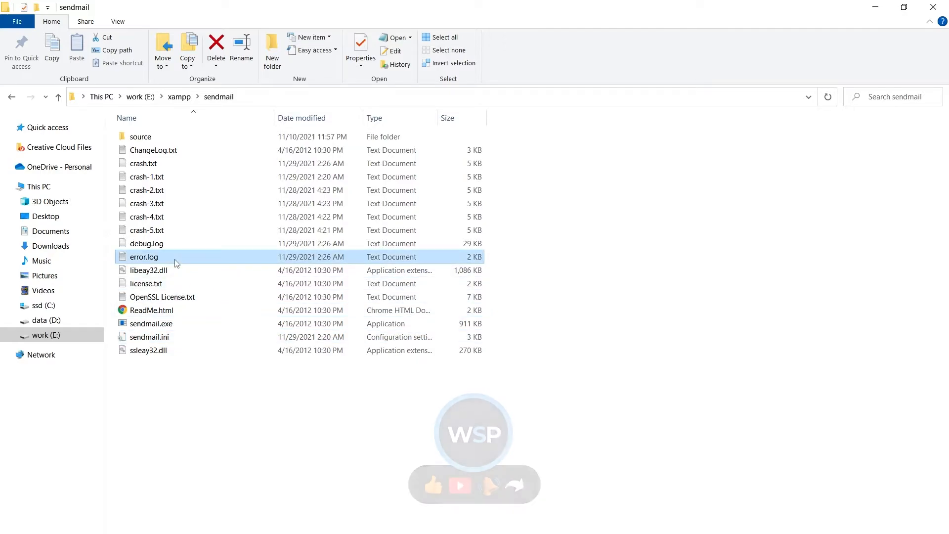
pyautogui.click(147, 243)
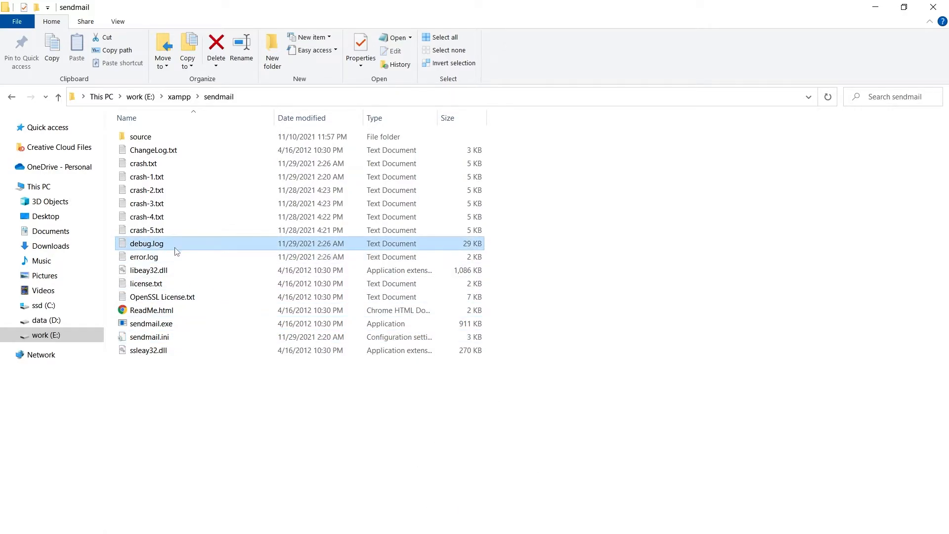
pyautogui.doubleClick(150, 336)
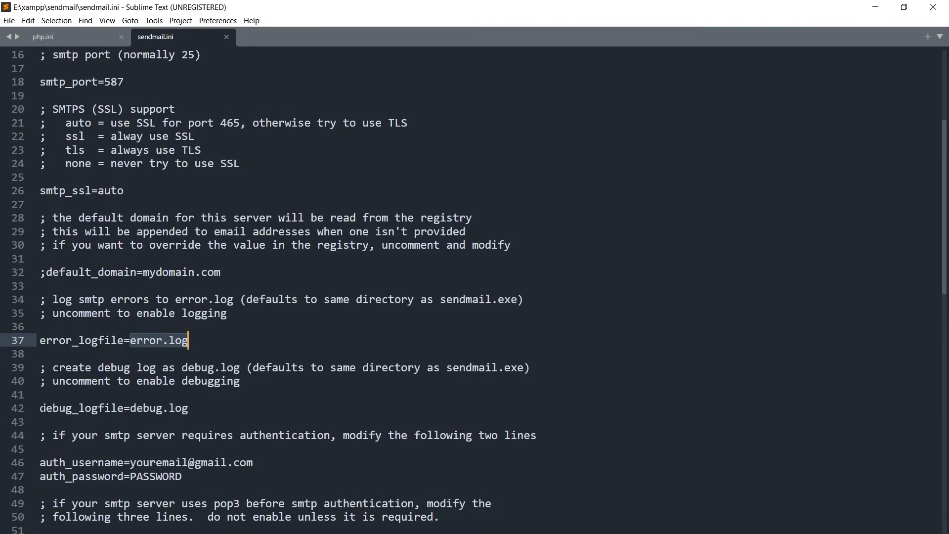
pyautogui.click(40, 407)
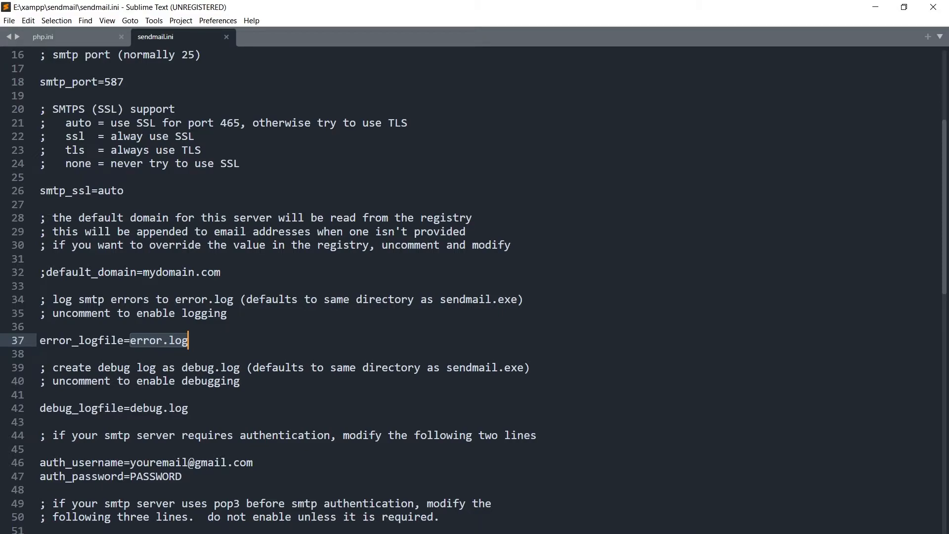
pyautogui.click(41, 462)
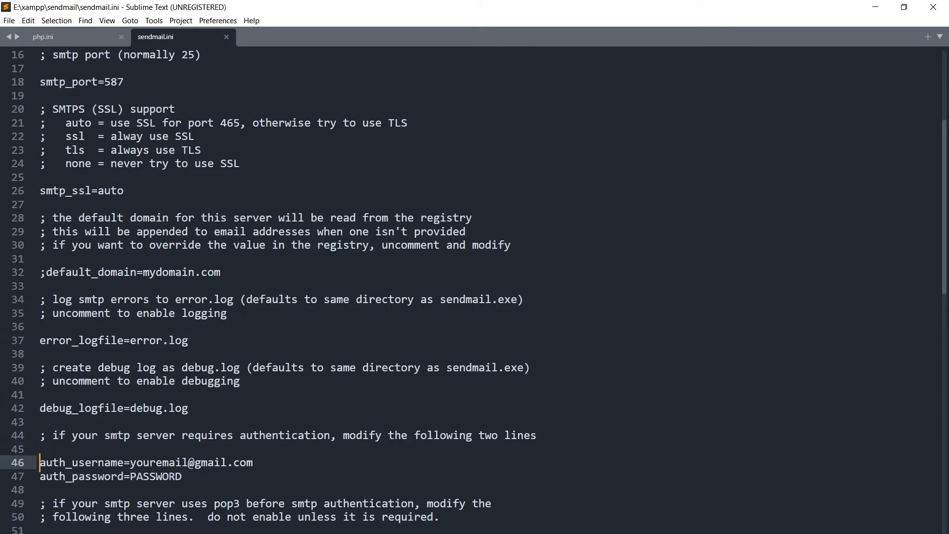
pyautogui.click(131, 462)
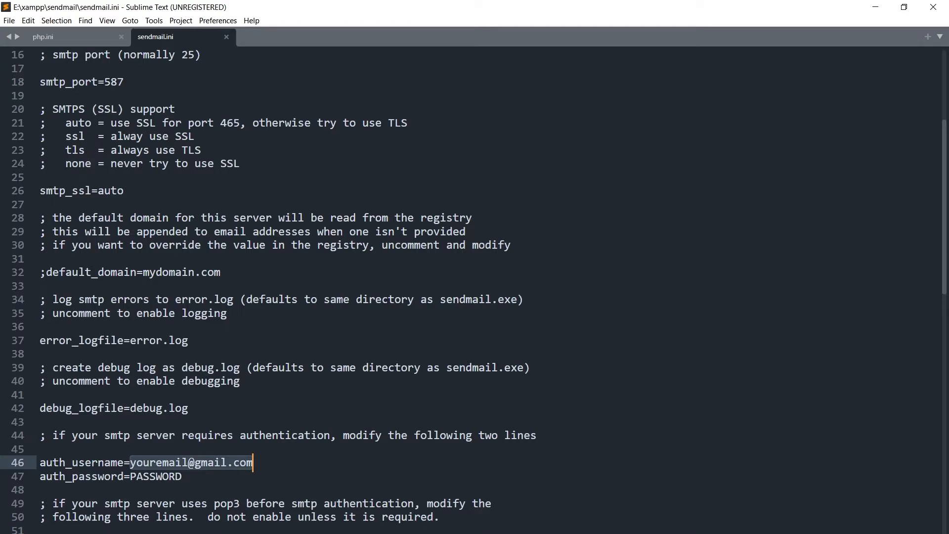
pyautogui.click(39, 476)
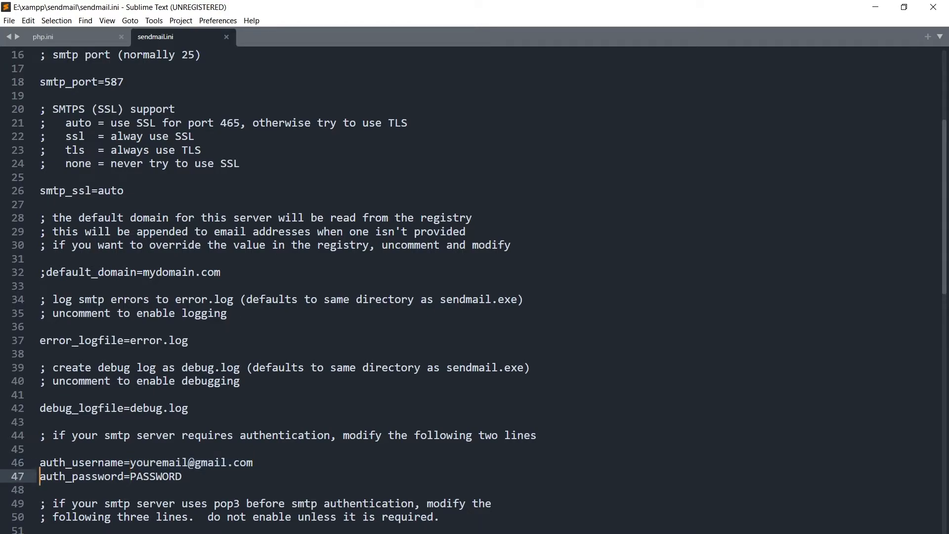
pyautogui.click(128, 476)
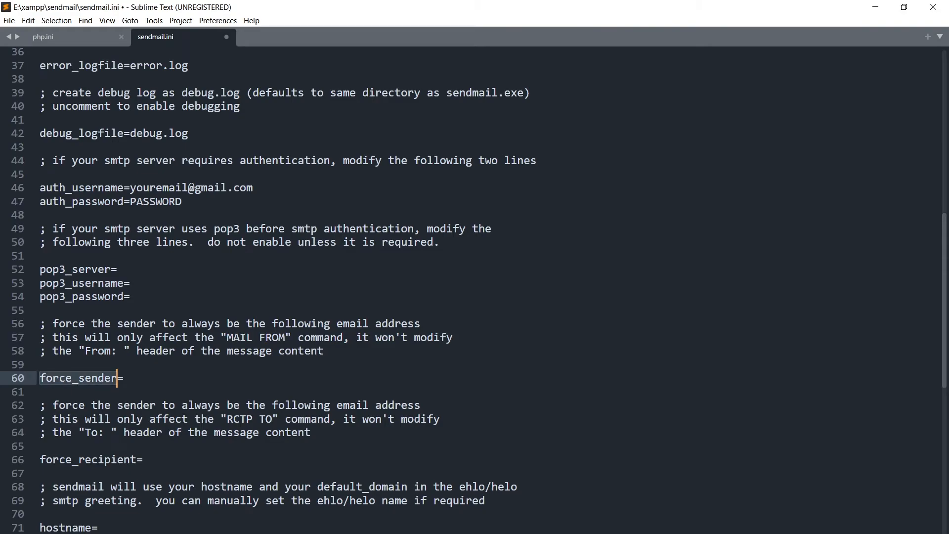
pyautogui.write('youremail@gmail.com')
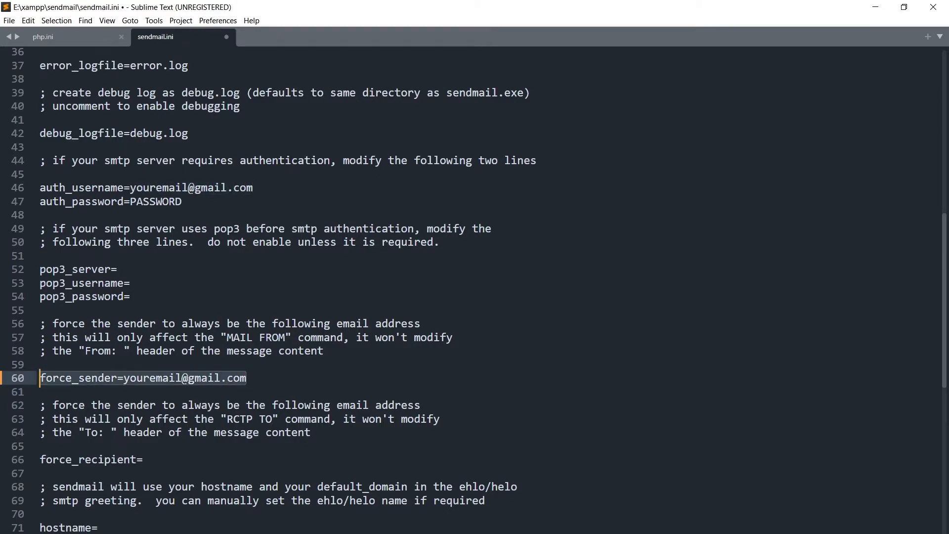
pyautogui.press('Delete')
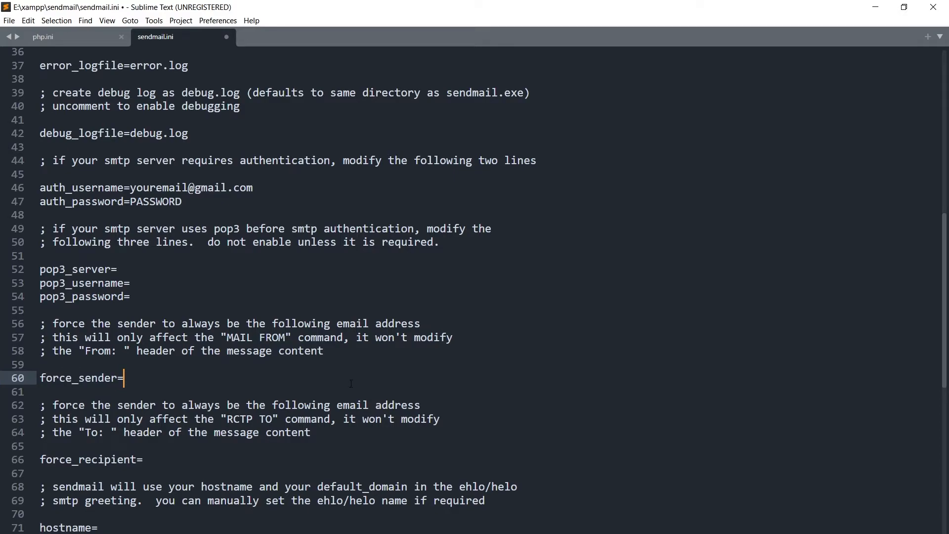
pyautogui.scroll(3)
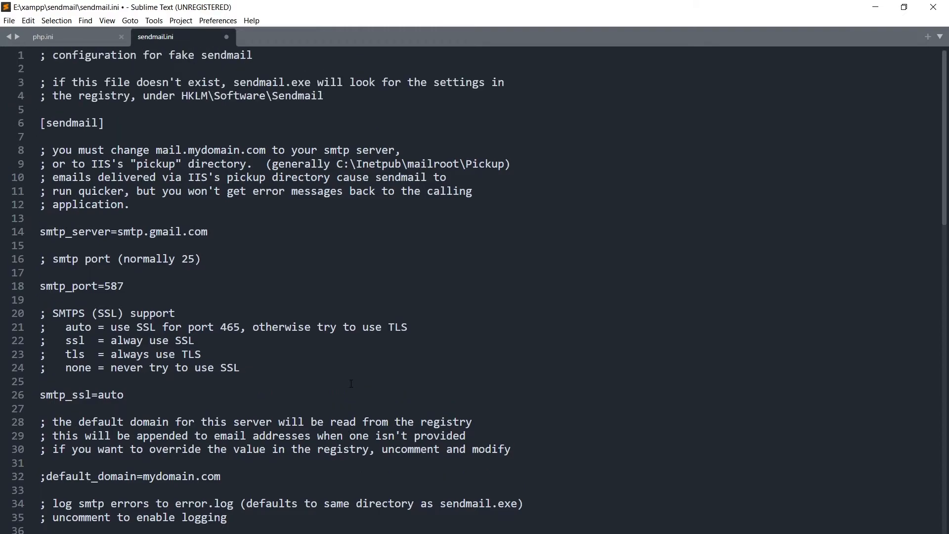
# Switch to Chrome's Google tab and reveal the signed-in account's menu from the avatar
pyautogui.click(176, 313)
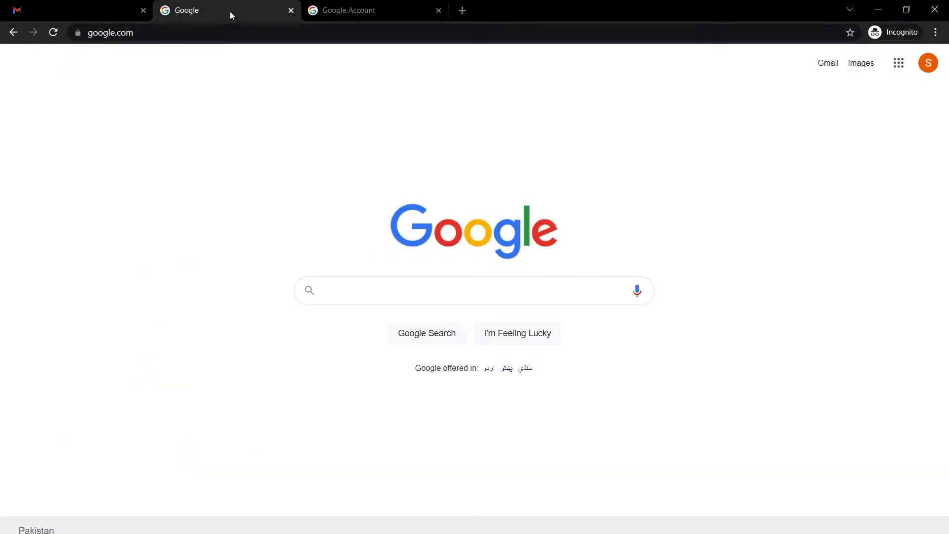
pyautogui.moveTo(233, 136)
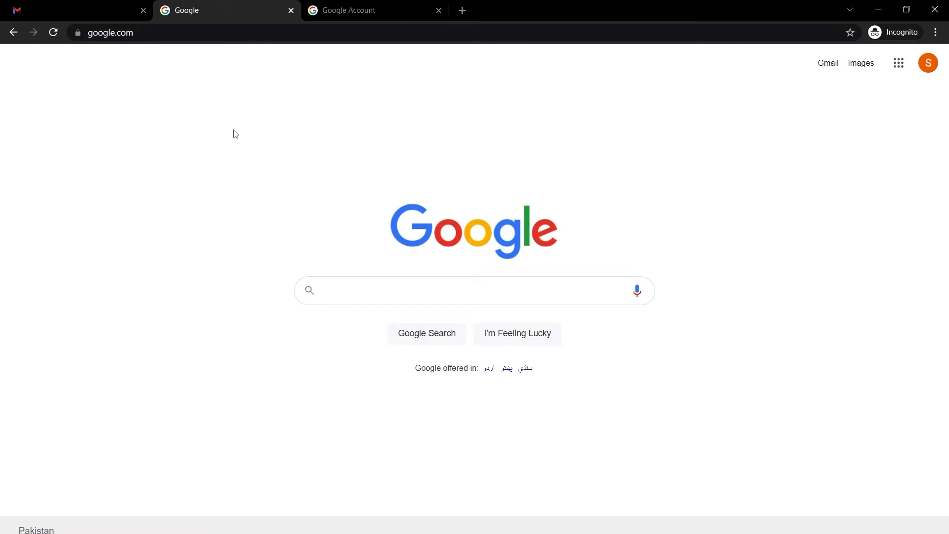
pyautogui.moveTo(239, 153)
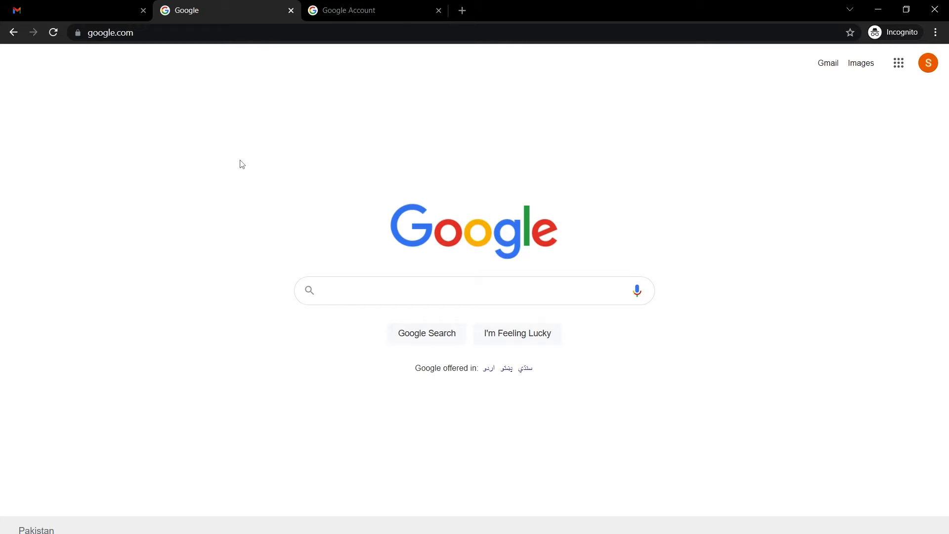
pyautogui.moveTo(646, 105)
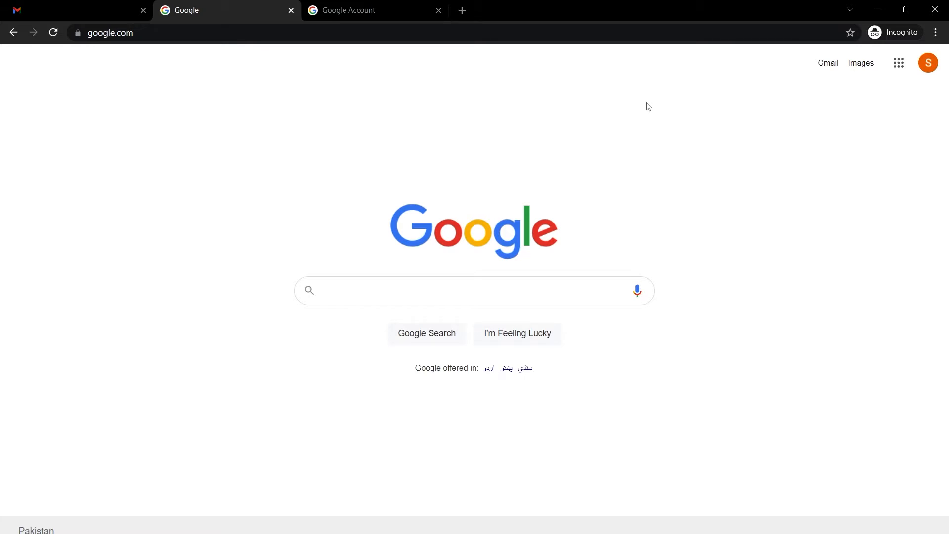
pyautogui.moveTo(647, 117)
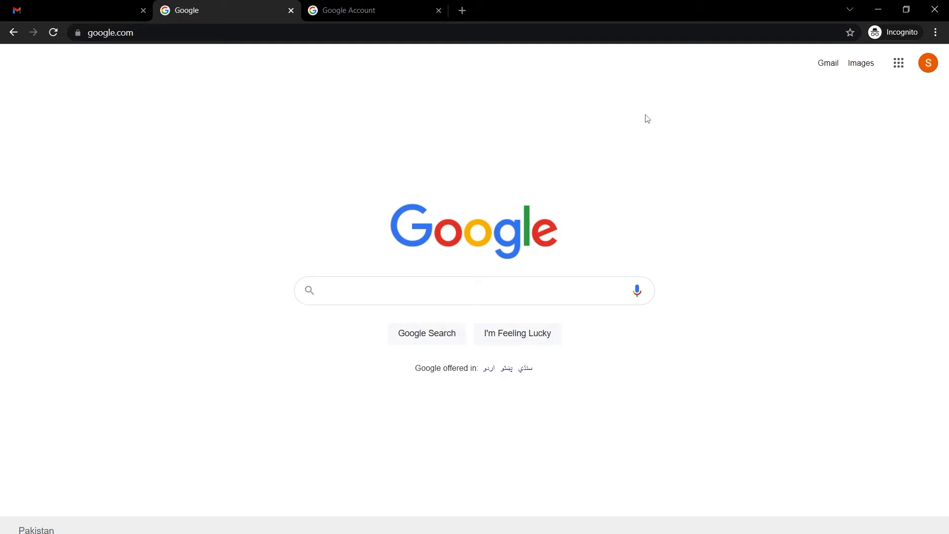
pyautogui.moveTo(883, 115)
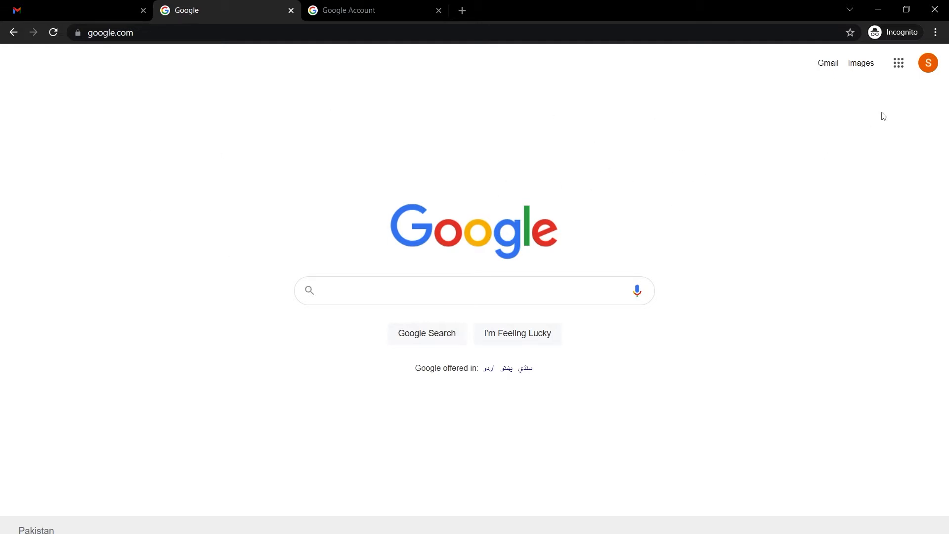
pyautogui.click(927, 63)
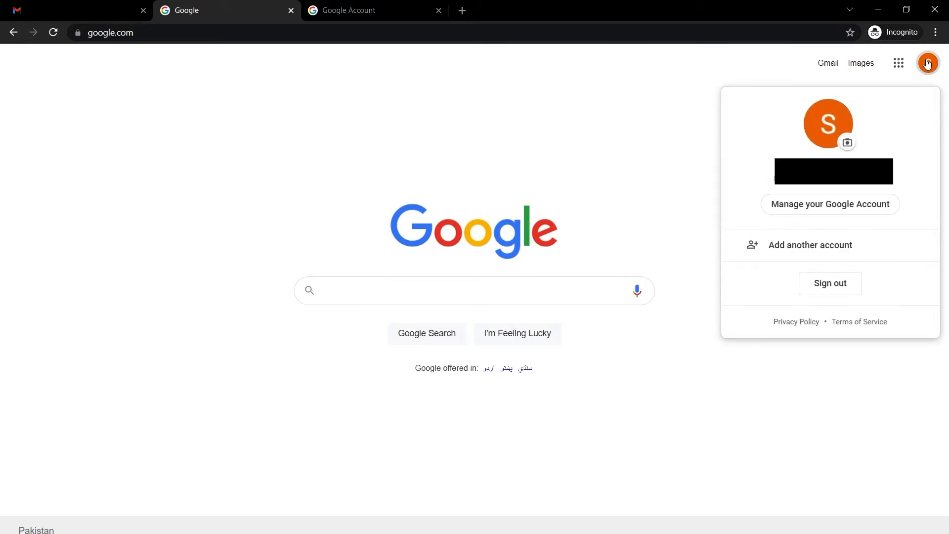
pyautogui.moveTo(797, 212)
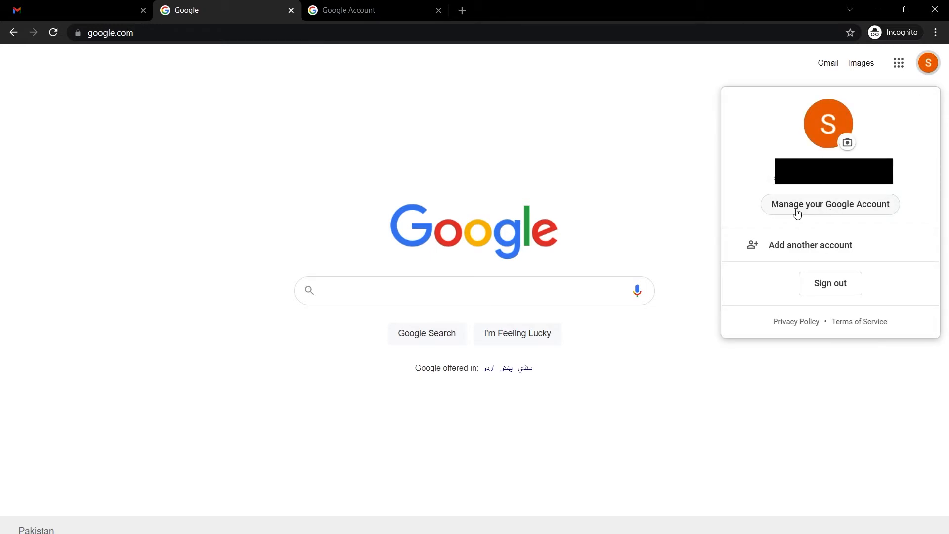
# Show the Google Account Security page with 'Less secure app access' turned On
pyautogui.click(829, 204)
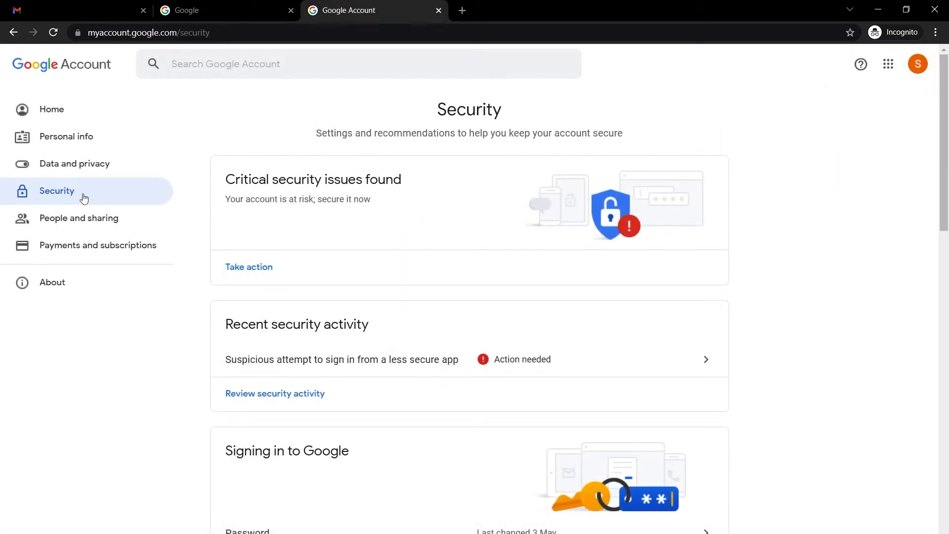
pyautogui.moveTo(574, 366)
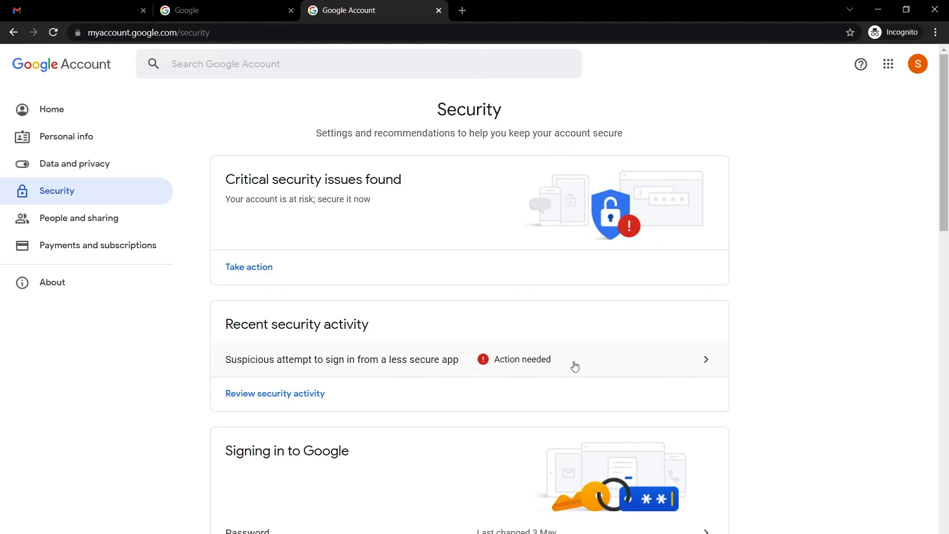
pyautogui.scroll(-3)
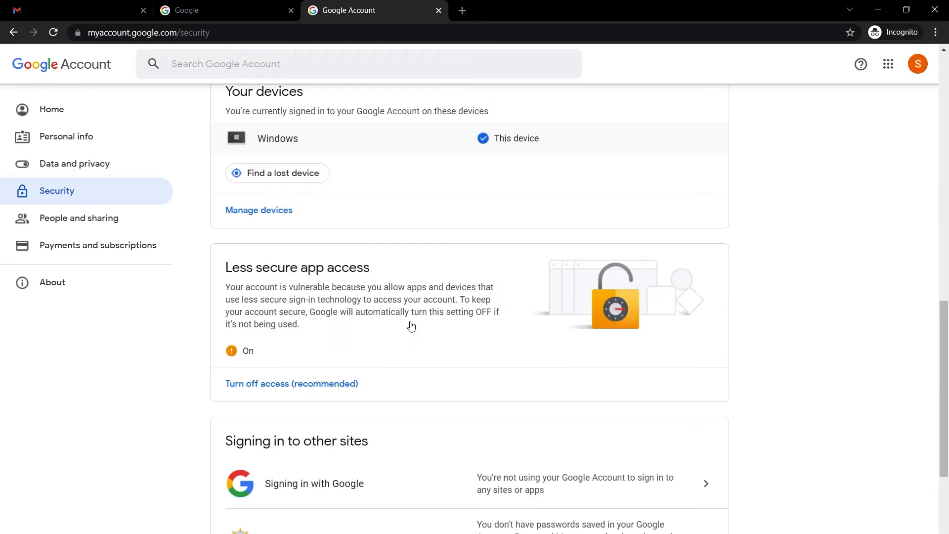
pyautogui.moveTo(259, 275)
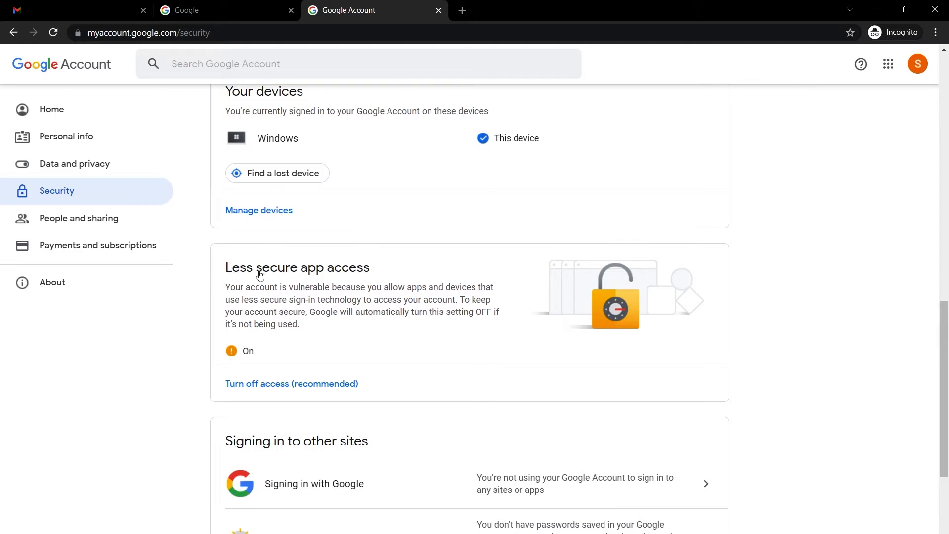
pyautogui.moveTo(233, 352)
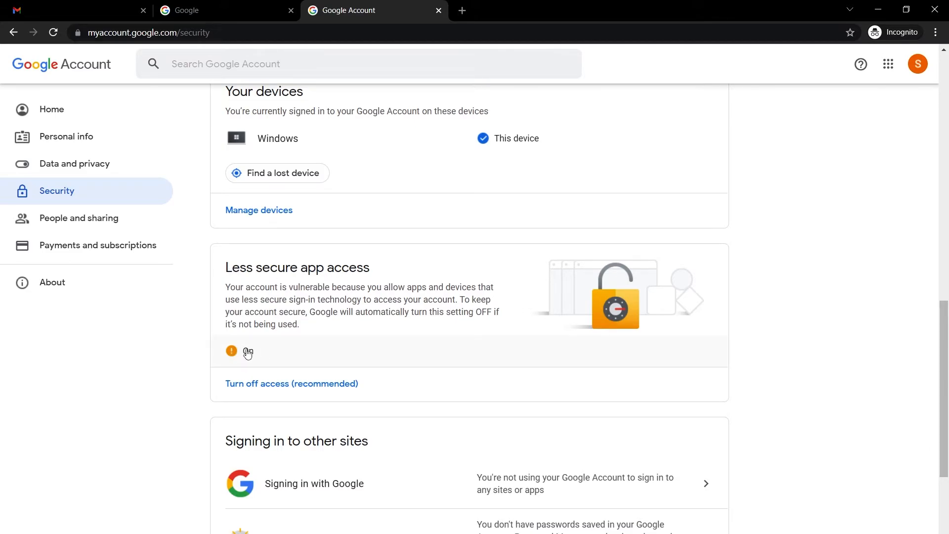
pyautogui.moveTo(247, 355)
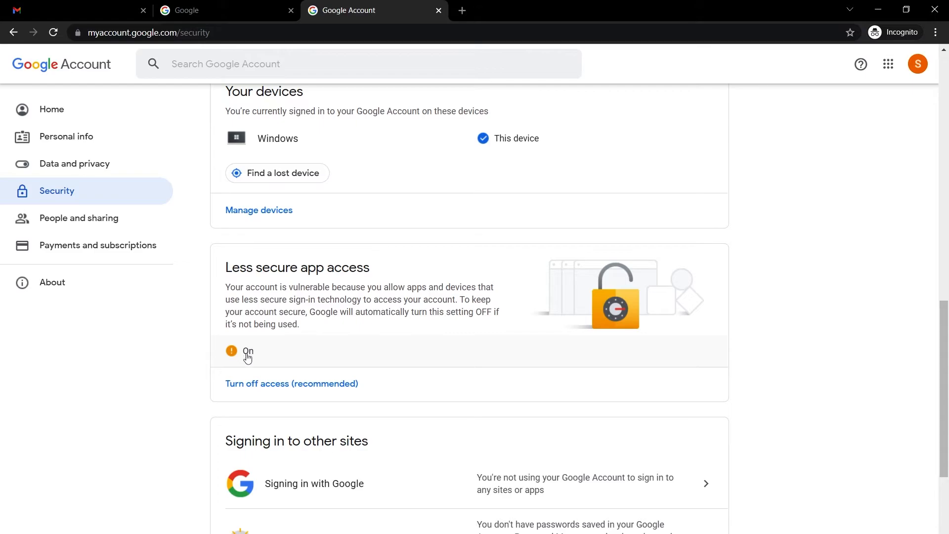
pyautogui.moveTo(250, 359)
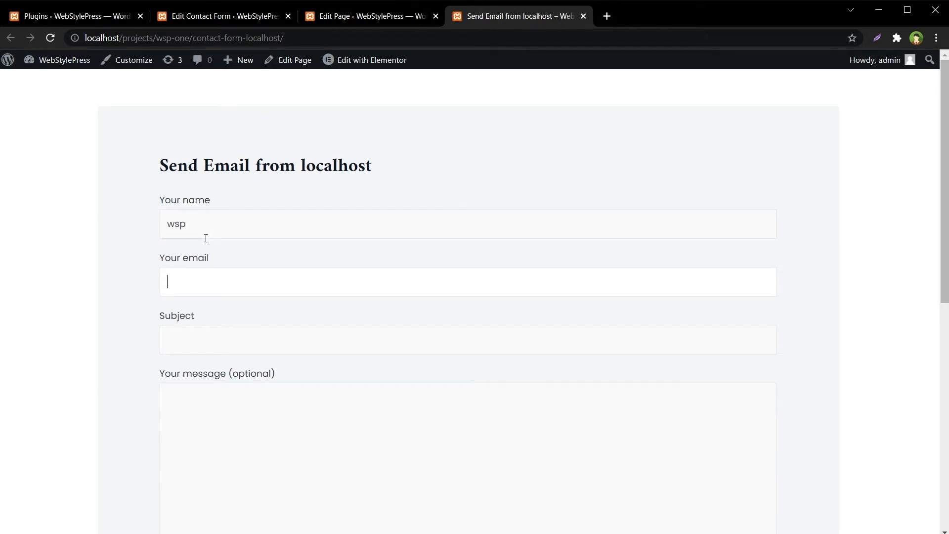
pyautogui.write('test')
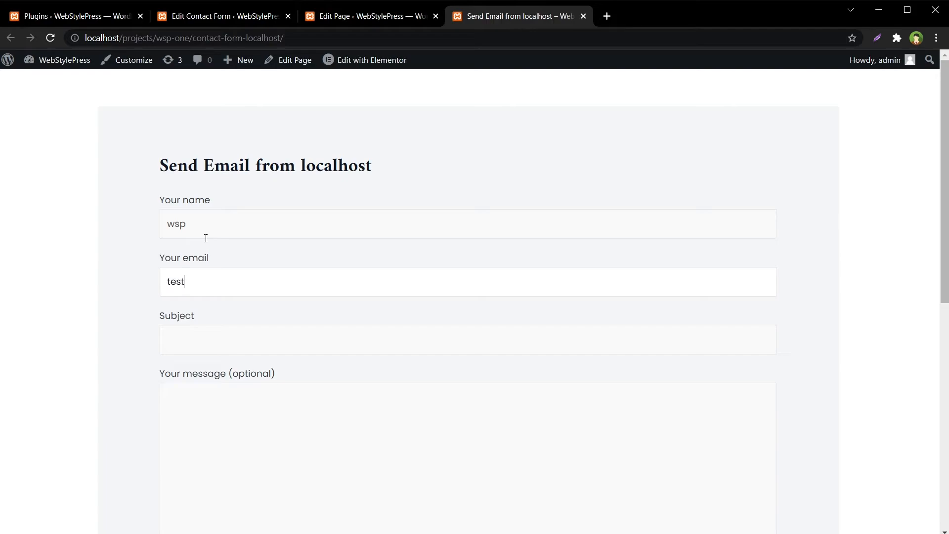
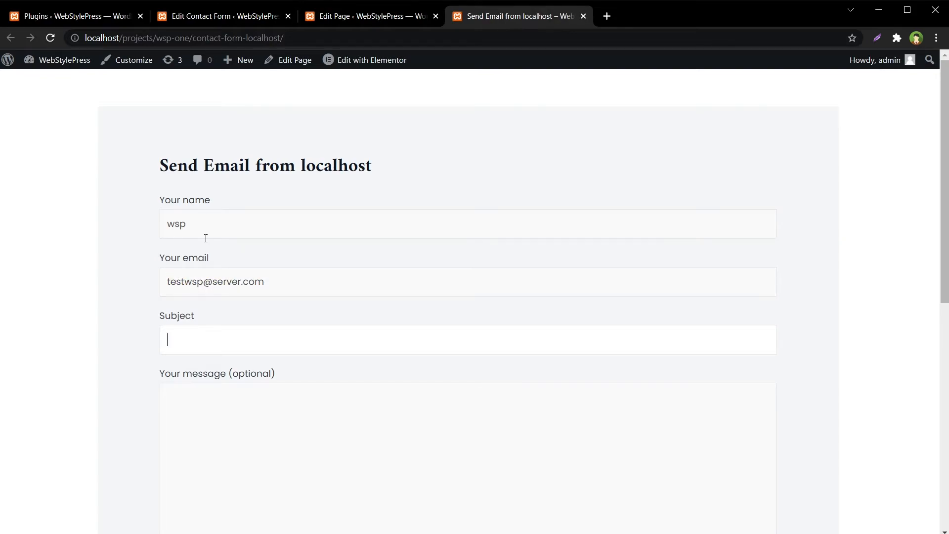
pyautogui.write('this is test subject')
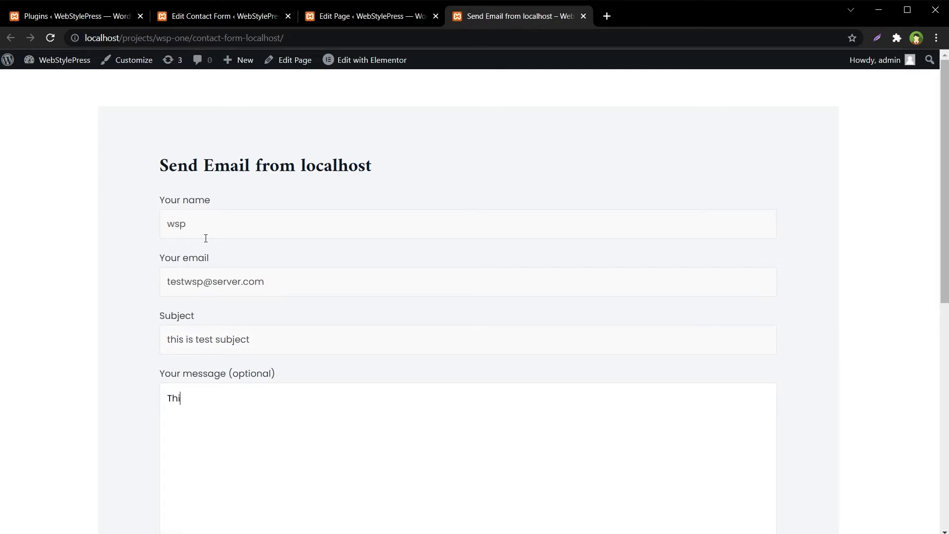
pyautogui.write('This is te')
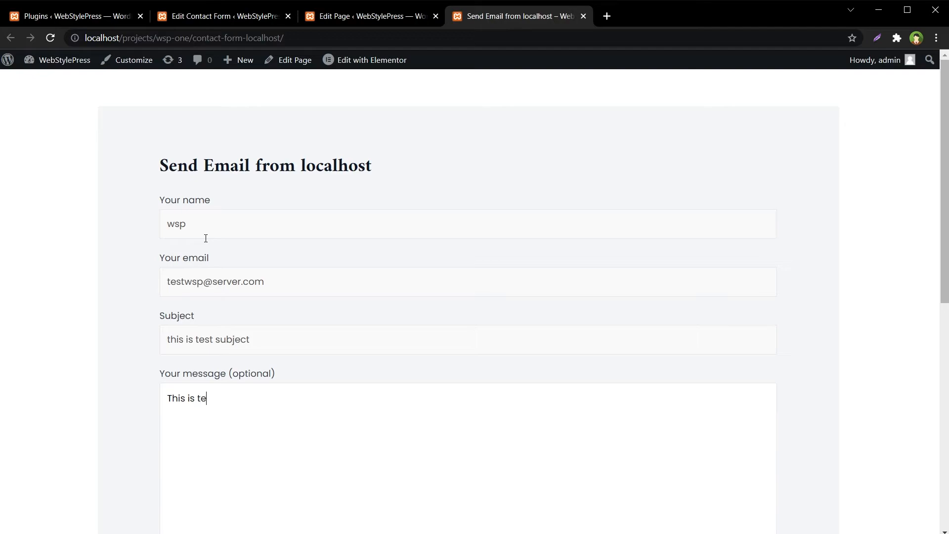
pyautogui.write('st message')
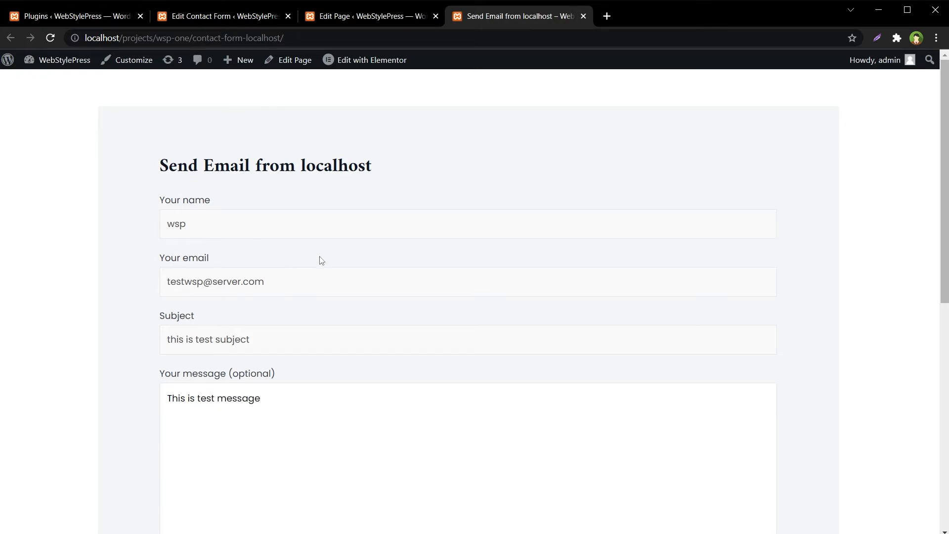
pyautogui.scroll(-3)
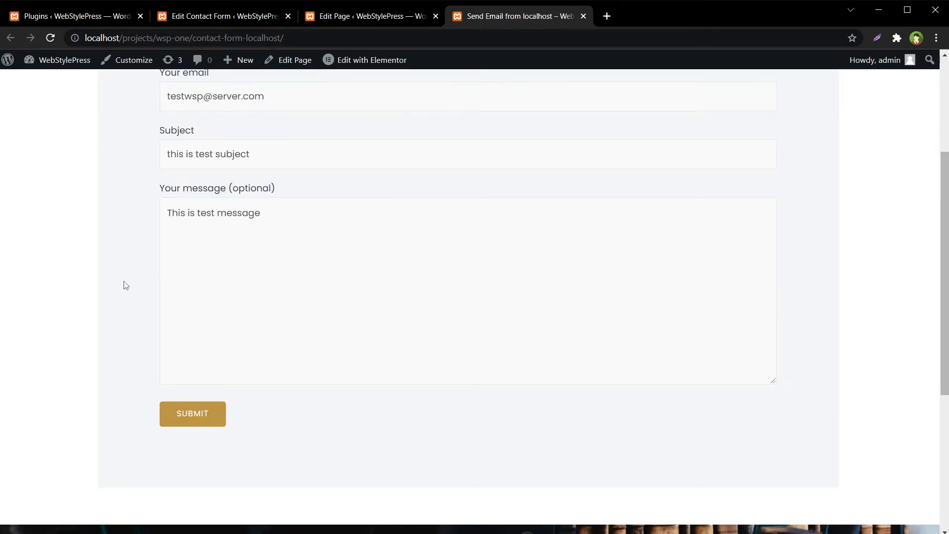
pyautogui.click(191, 413)
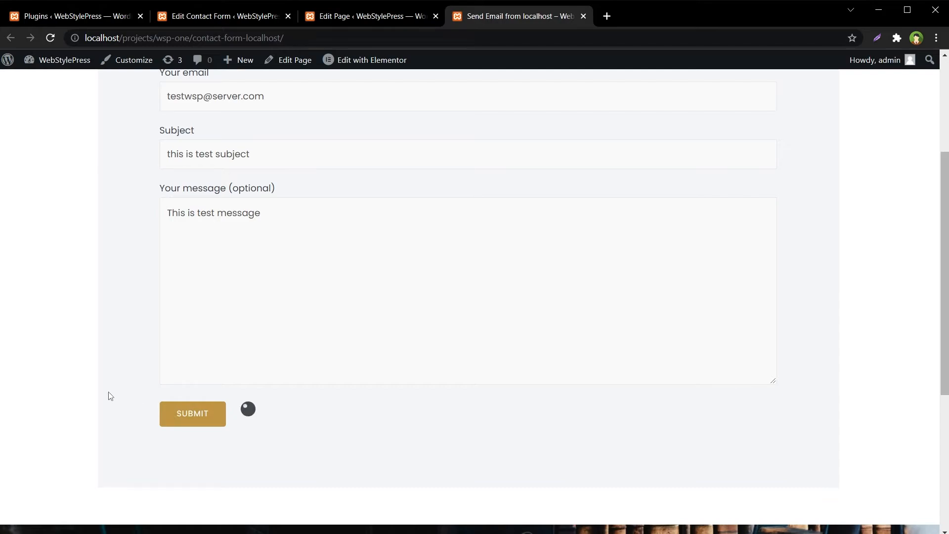
pyautogui.click(192, 413)
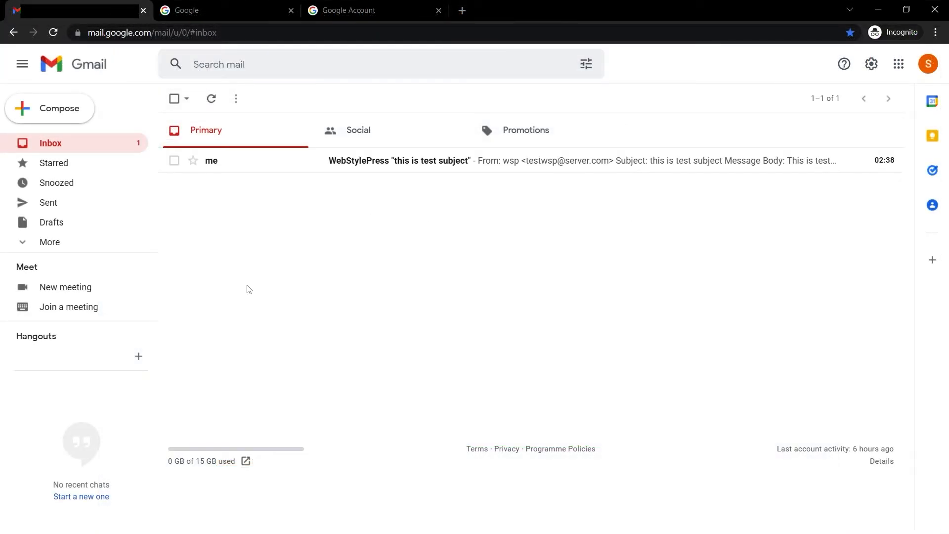
pyautogui.moveTo(218, 191)
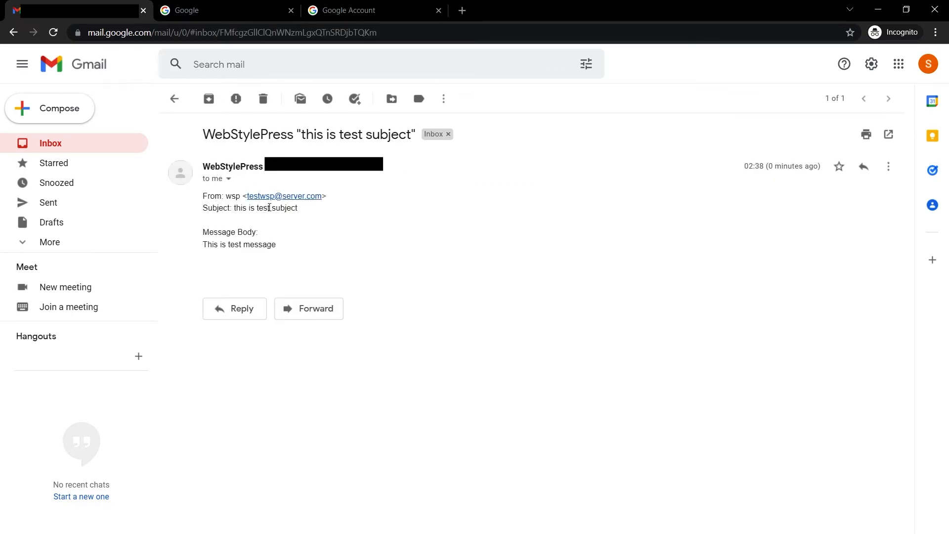
pyautogui.moveTo(354, 207)
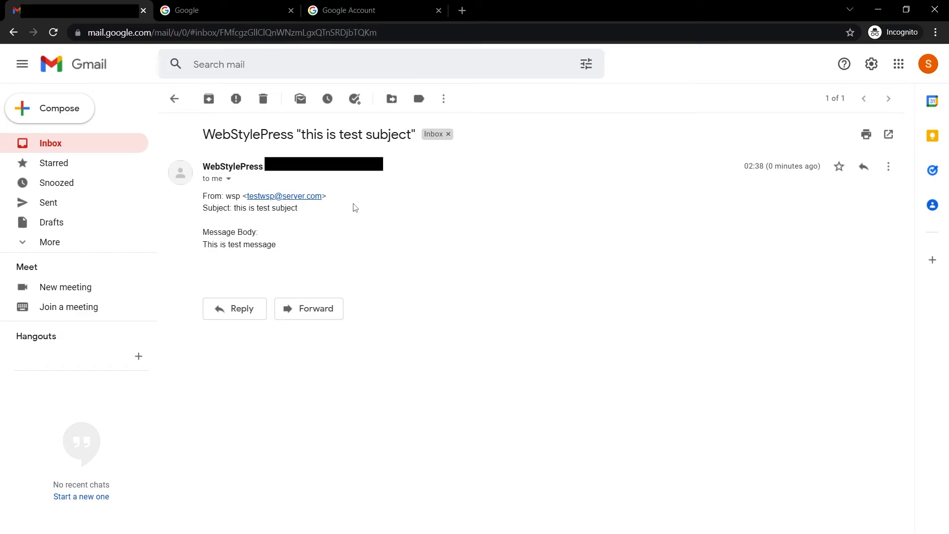
# Highlight the received 'this is test subject' line and 'This is test message' body in Gmail
pyautogui.doubleClick(265, 207)
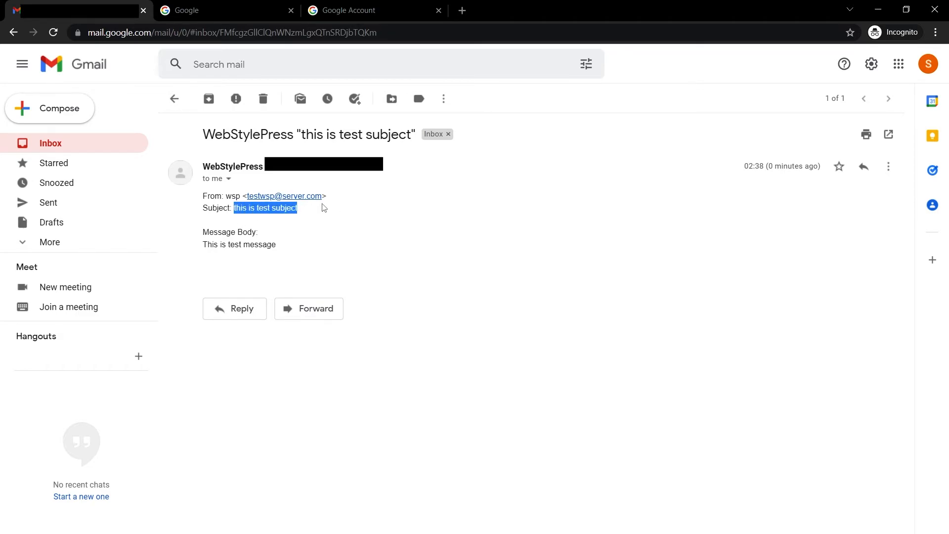
pyautogui.doubleClick(238, 244)
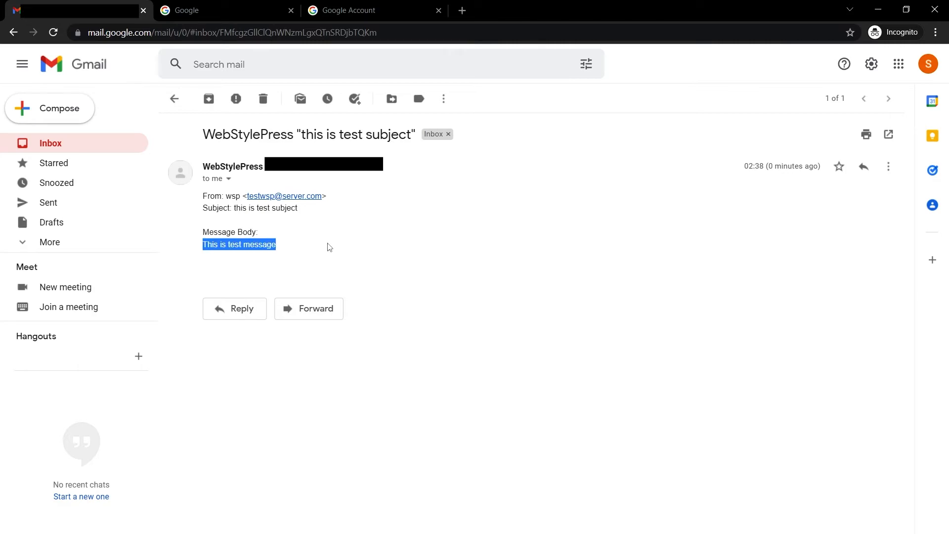
pyautogui.moveTo(326, 250)
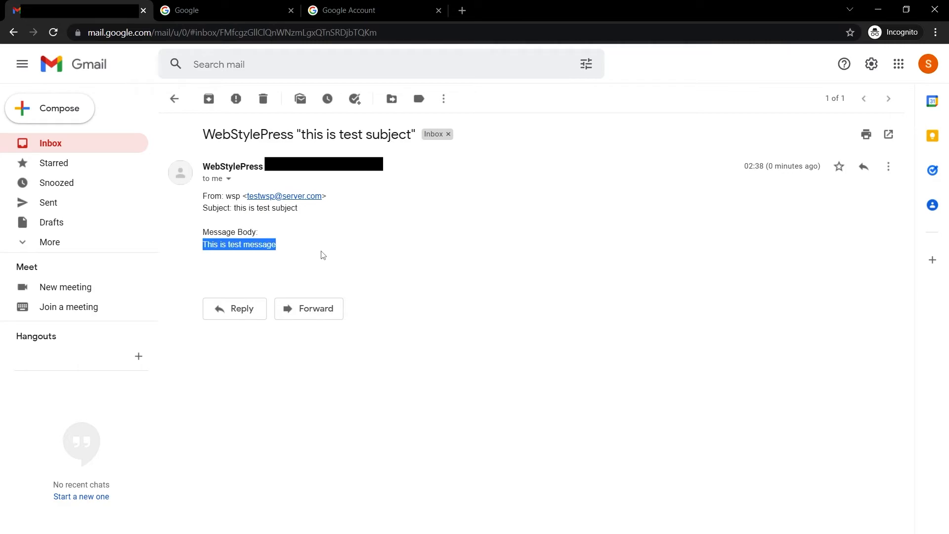
# Return to the contact form page showing the 'Thank you for your message' confirmation
pyautogui.click(517, 16)
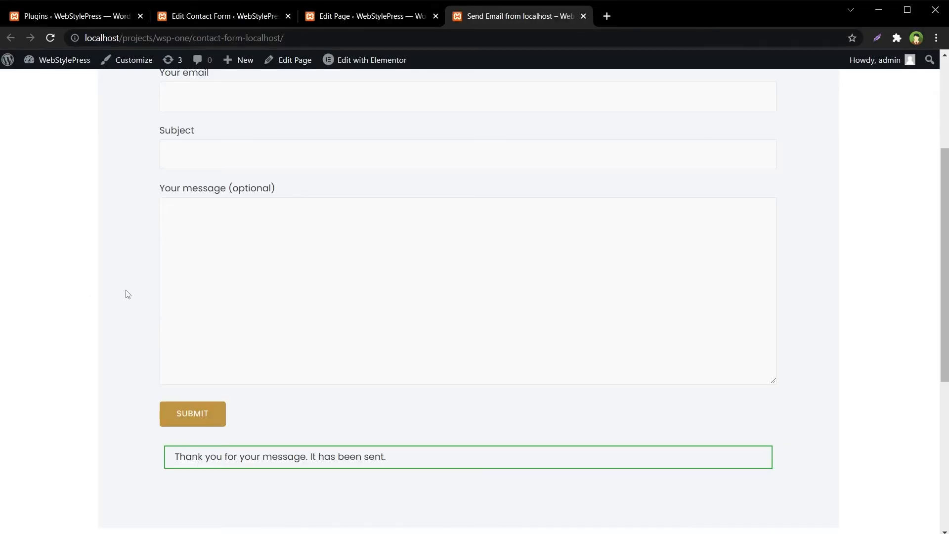
pyautogui.scroll(3)
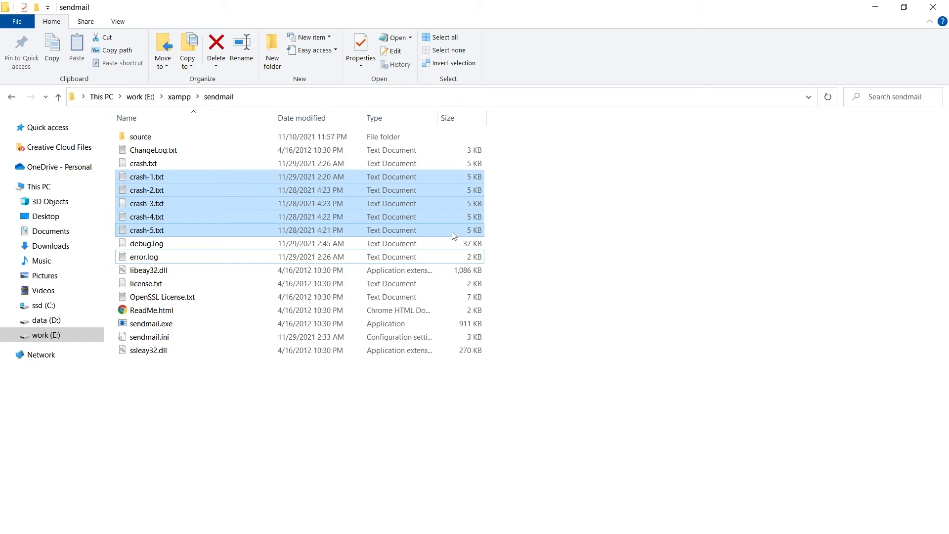
# Load crash-5.txt and error.log from xampp's sendmail folder into Sublime Text
pyautogui.doubleClick(147, 231)
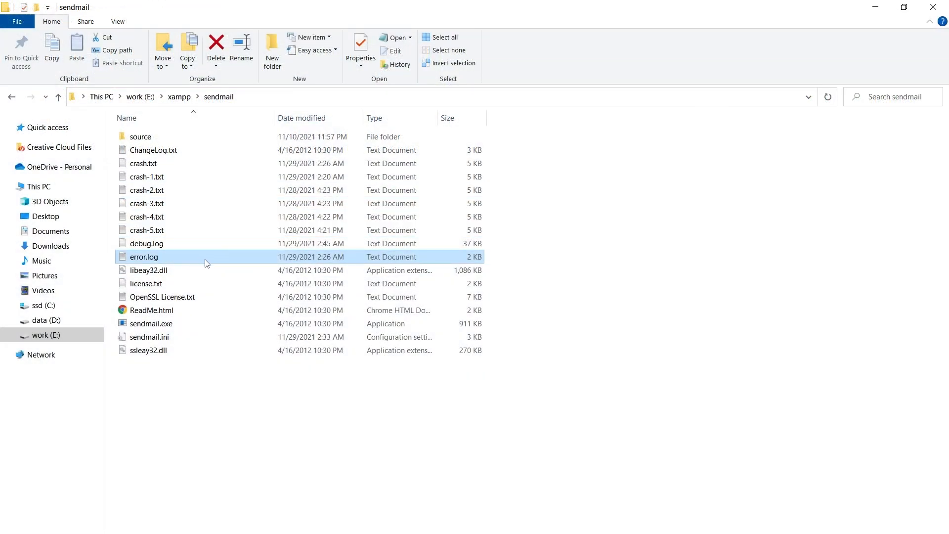
pyautogui.doubleClick(145, 257)
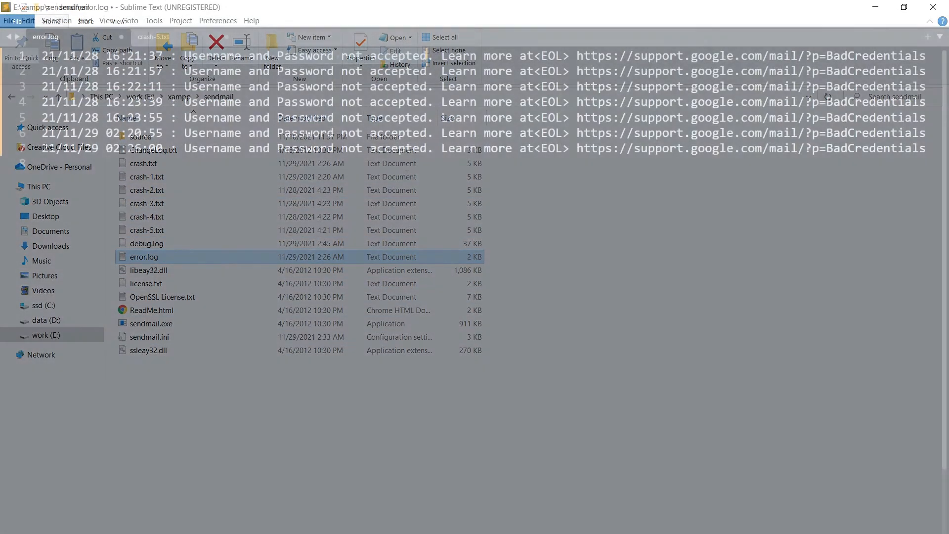